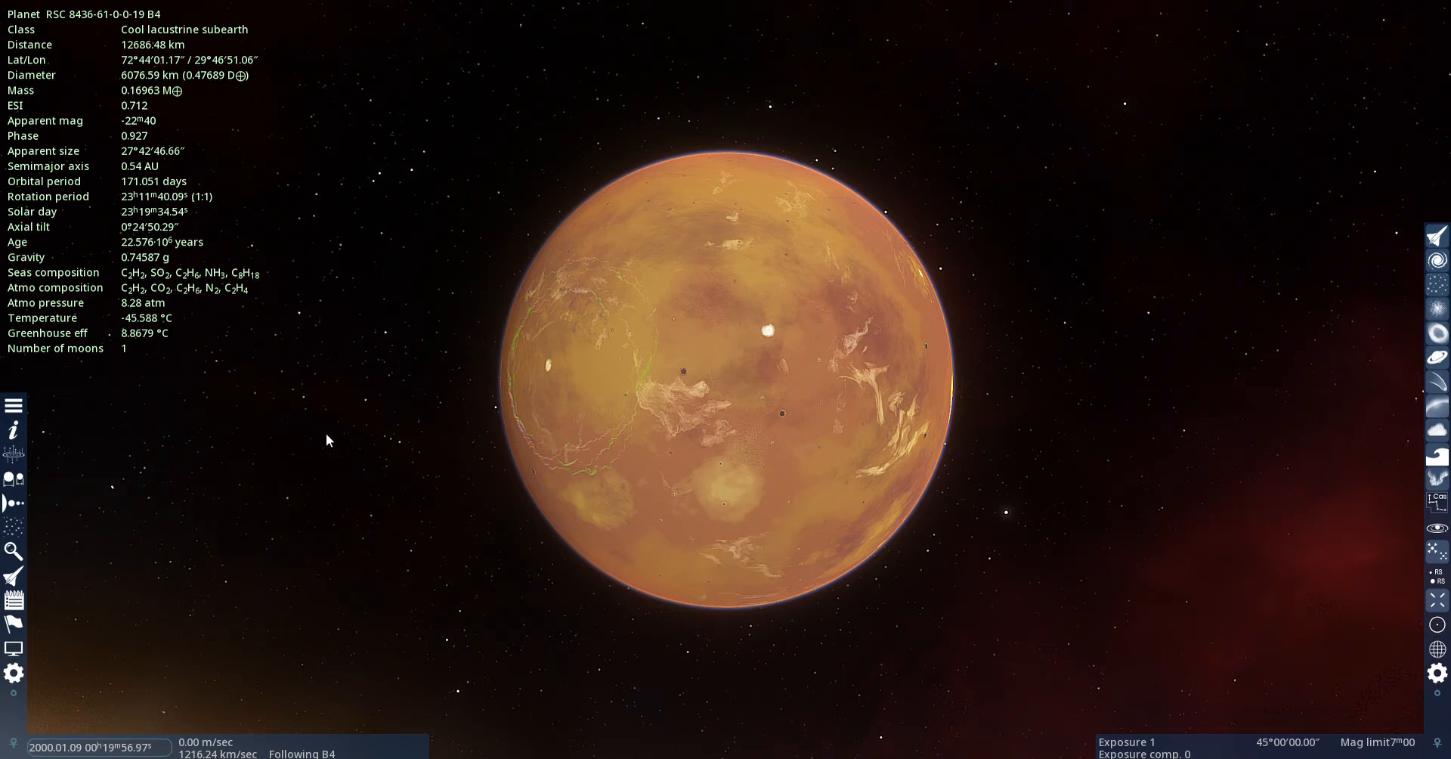
pyautogui.moveTo(756, 299)
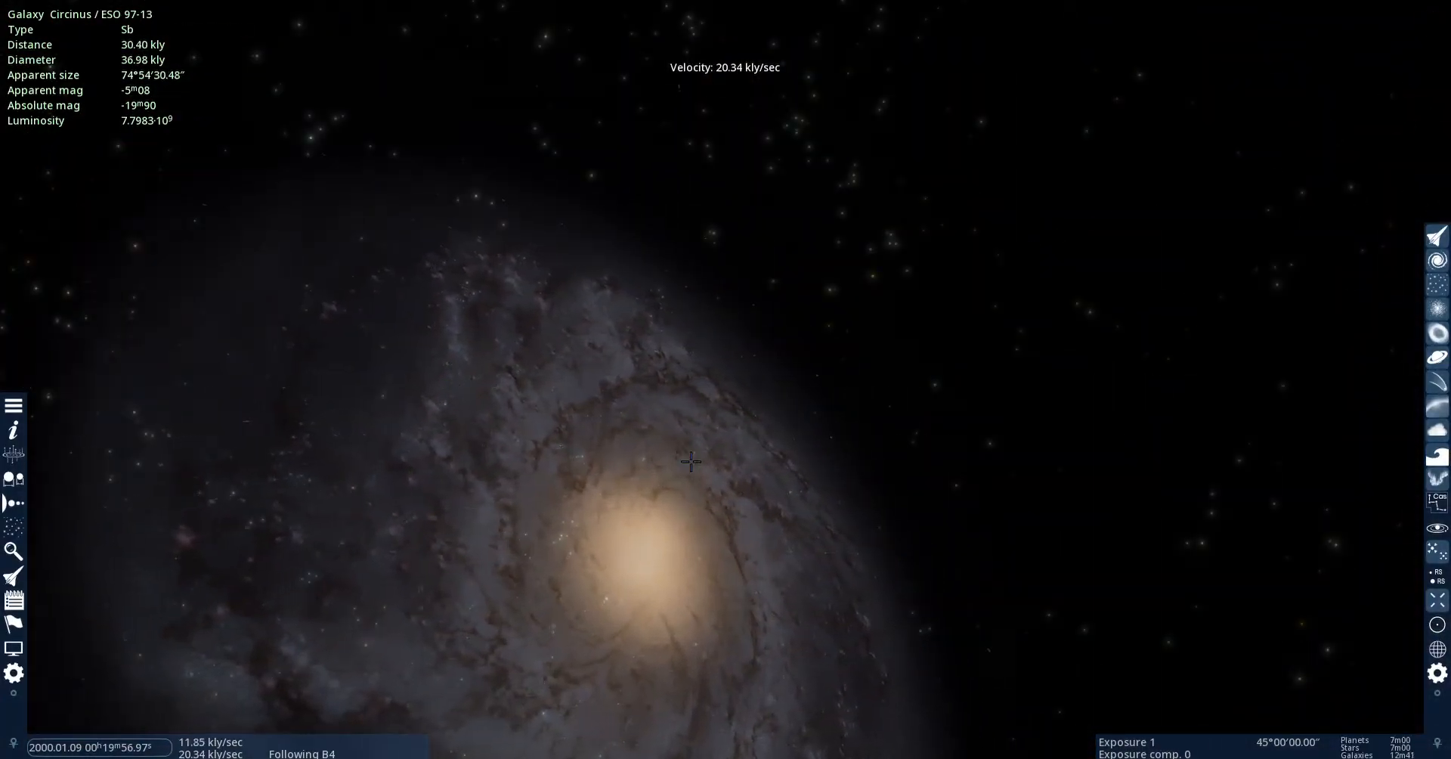
pyautogui.scroll(3)
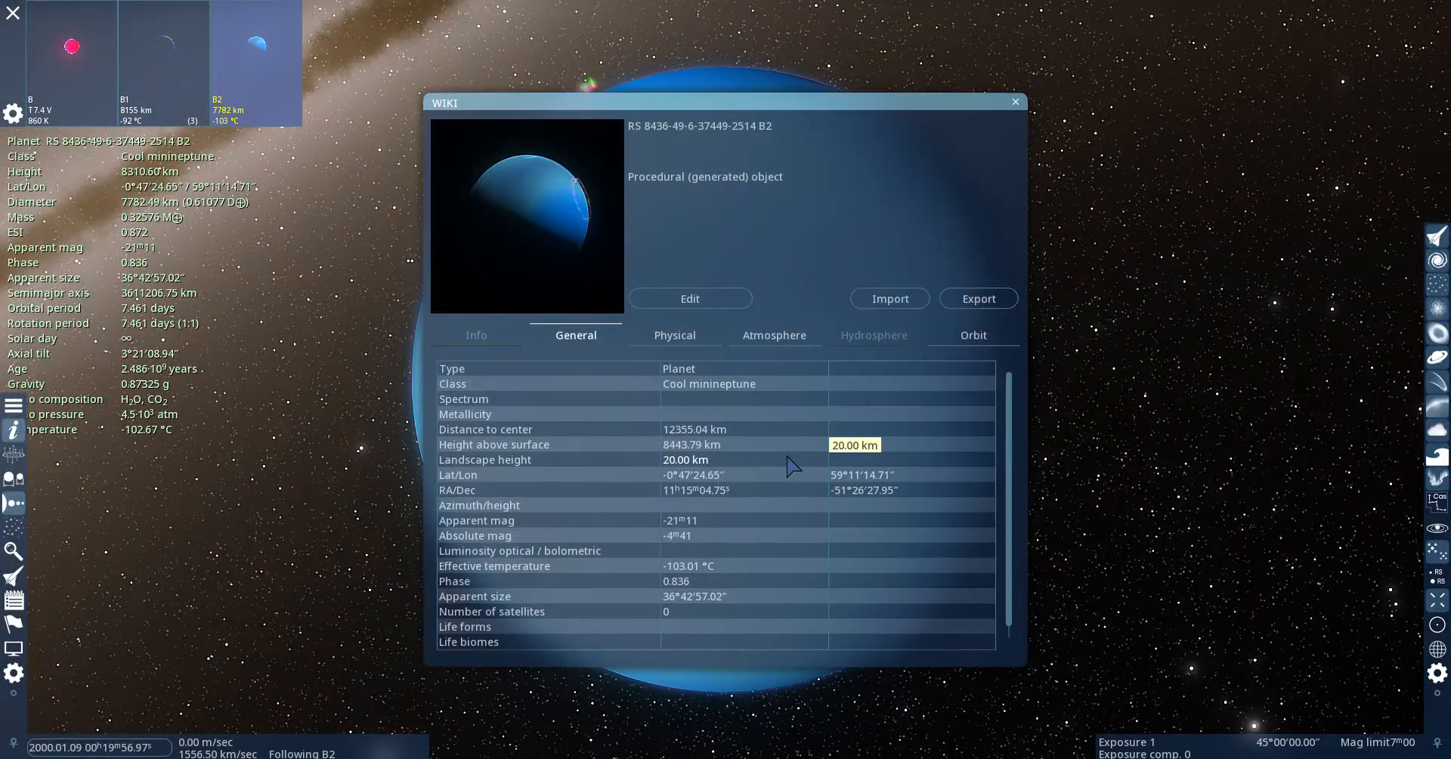
# Check B2's Atmosphere details, then close the wiki to see the whole planet against the stars.
pyautogui.click(774, 336)
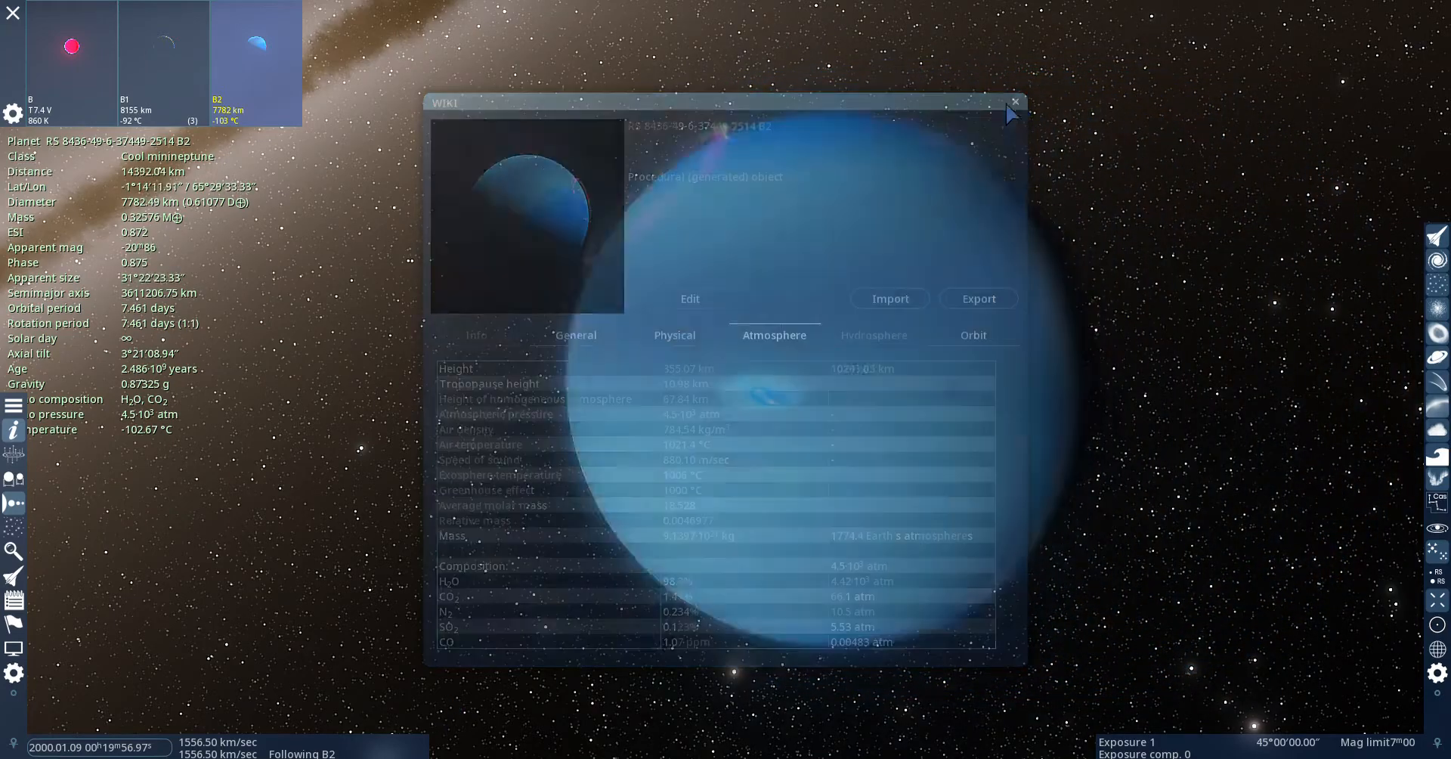
pyautogui.click(1014, 102)
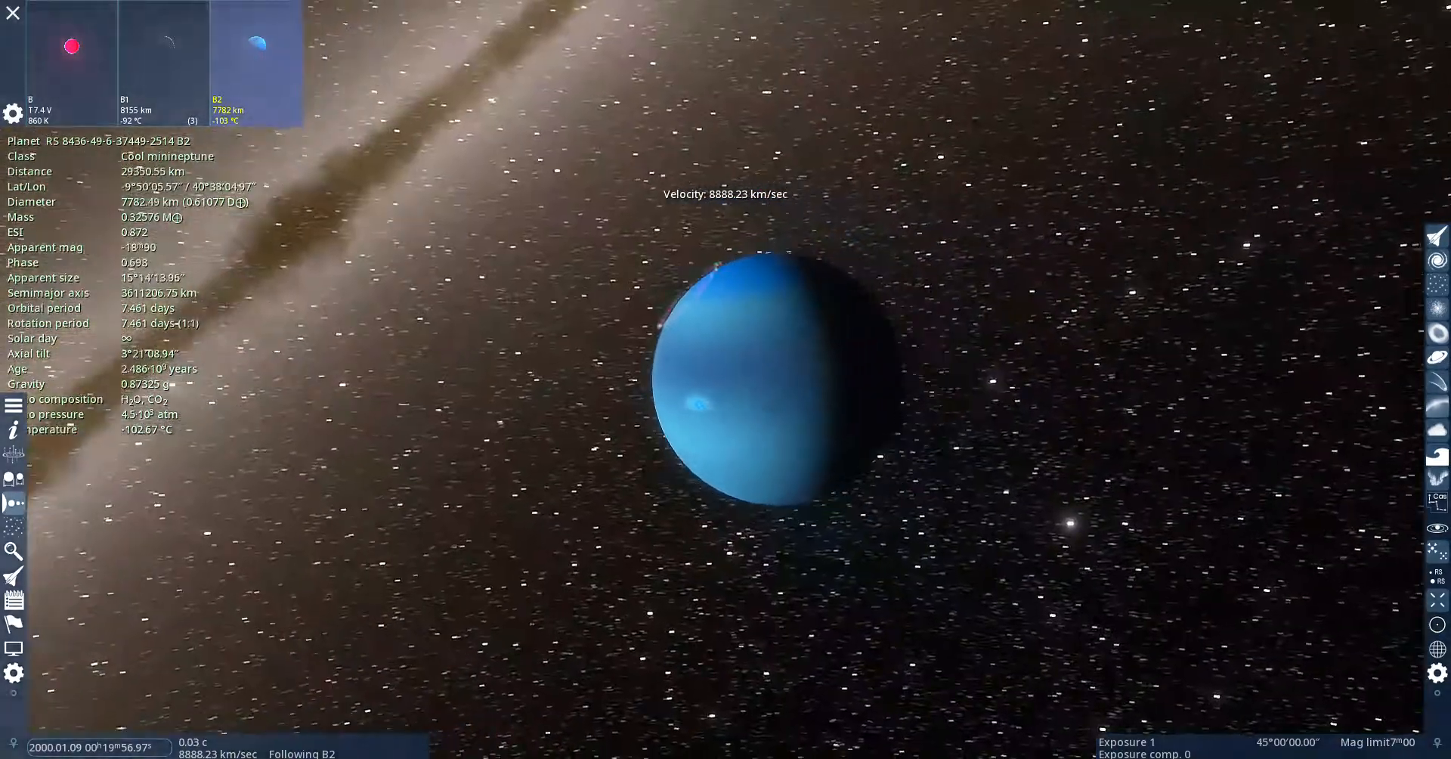
pyautogui.scroll(-3)
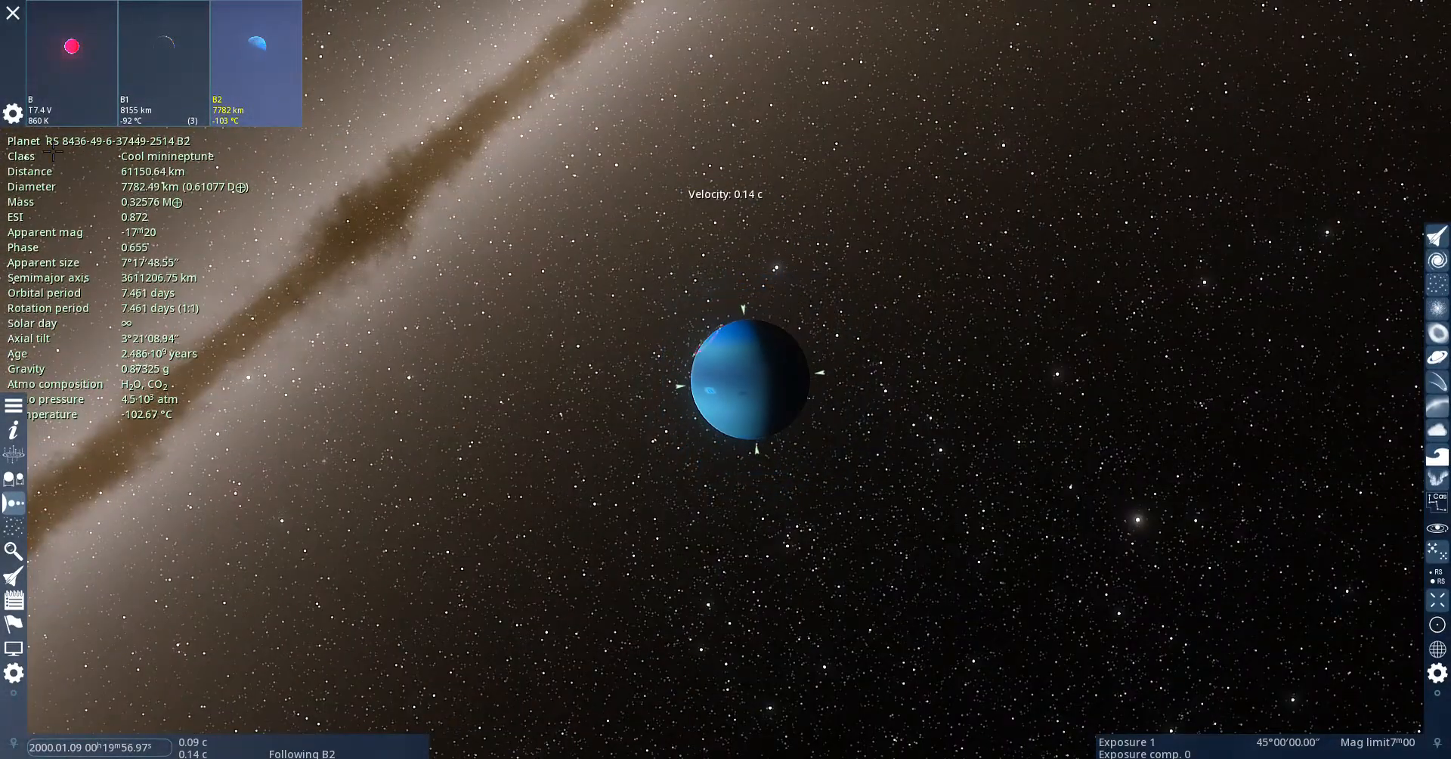
pyautogui.click(163, 60)
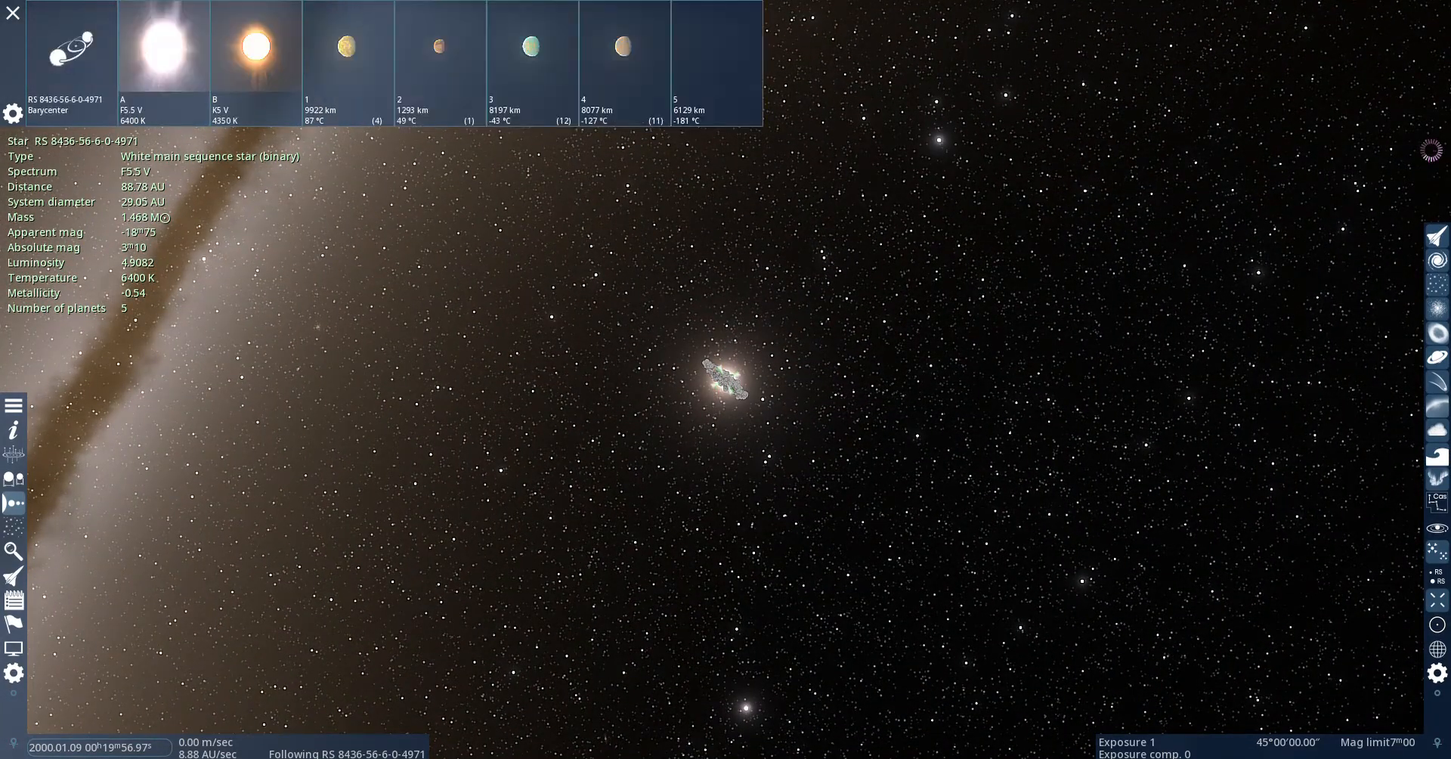
pyautogui.moveTo(459, 100)
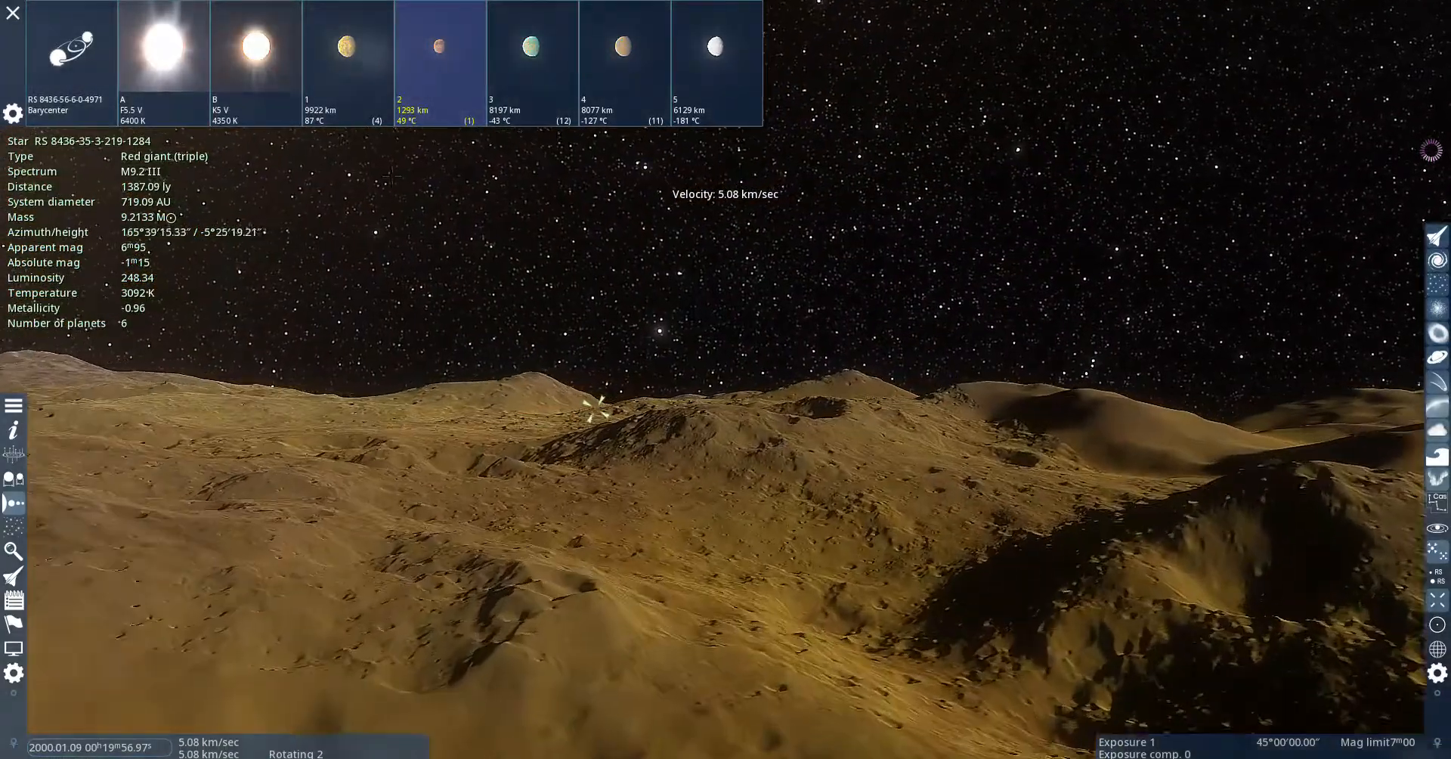
# Land on planet 3, a cool arid earth, and view its rugged surface under a teal sky.
pyautogui.click(532, 47)
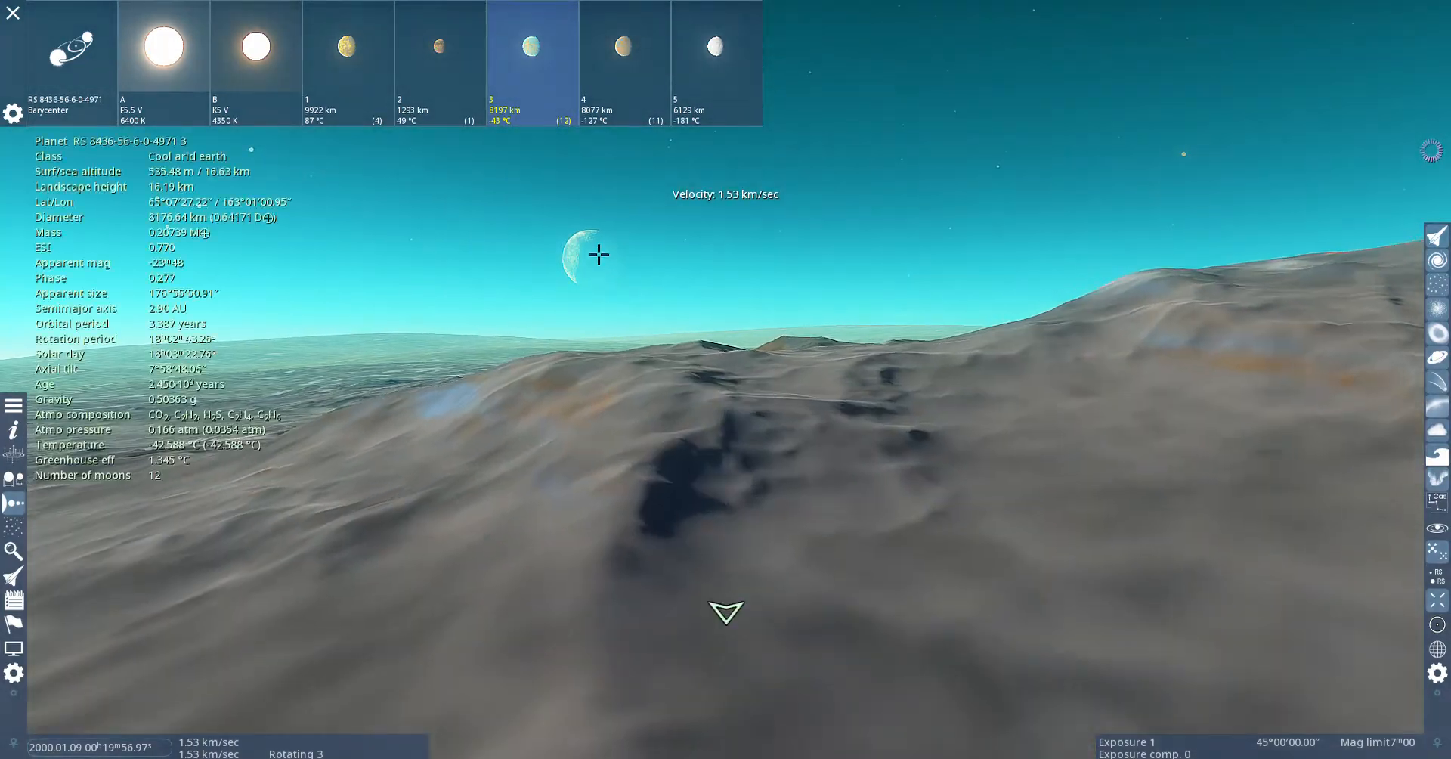
# Follow planet 4 then planet 5, a cold arid subaquaria, seen against a distant edge-on galaxy.
pyautogui.click(624, 62)
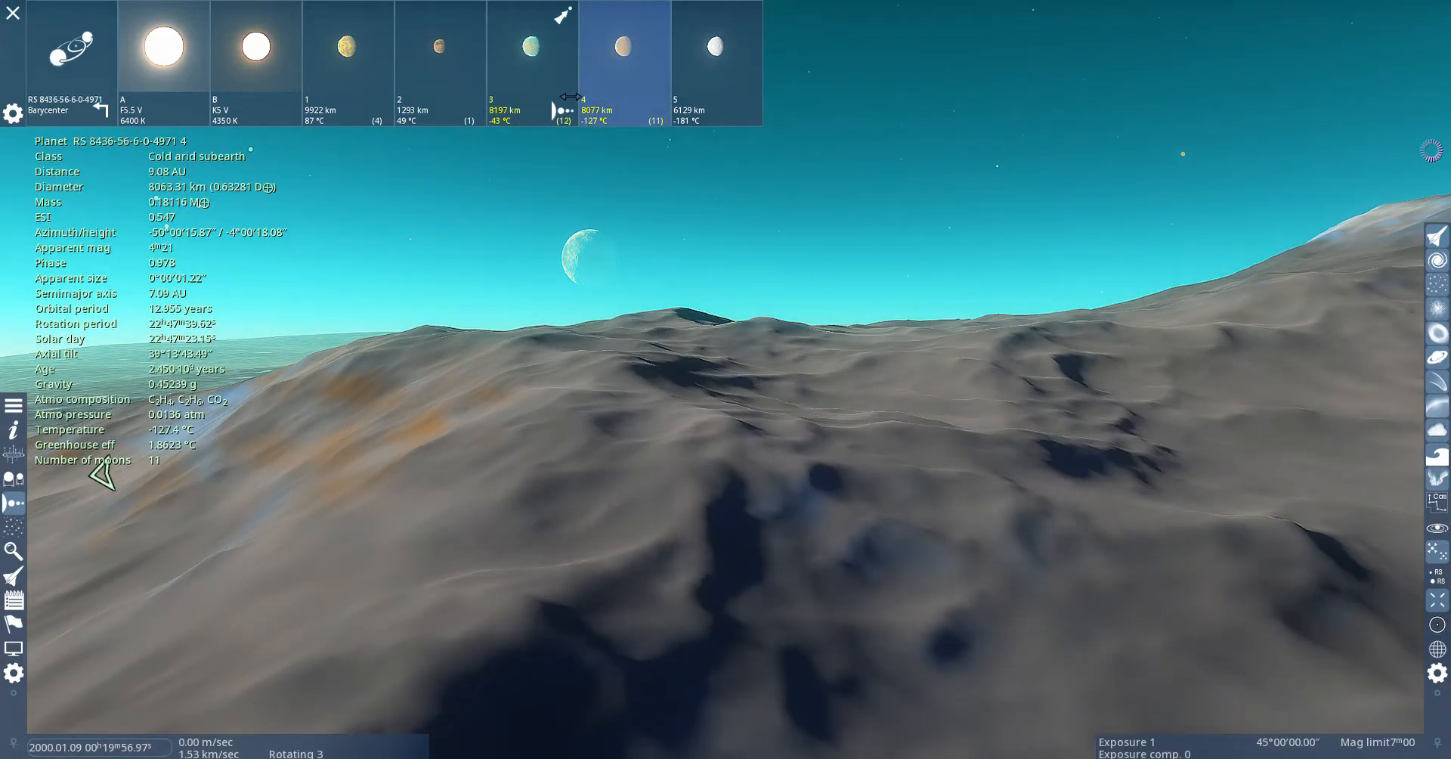
pyautogui.click(711, 62)
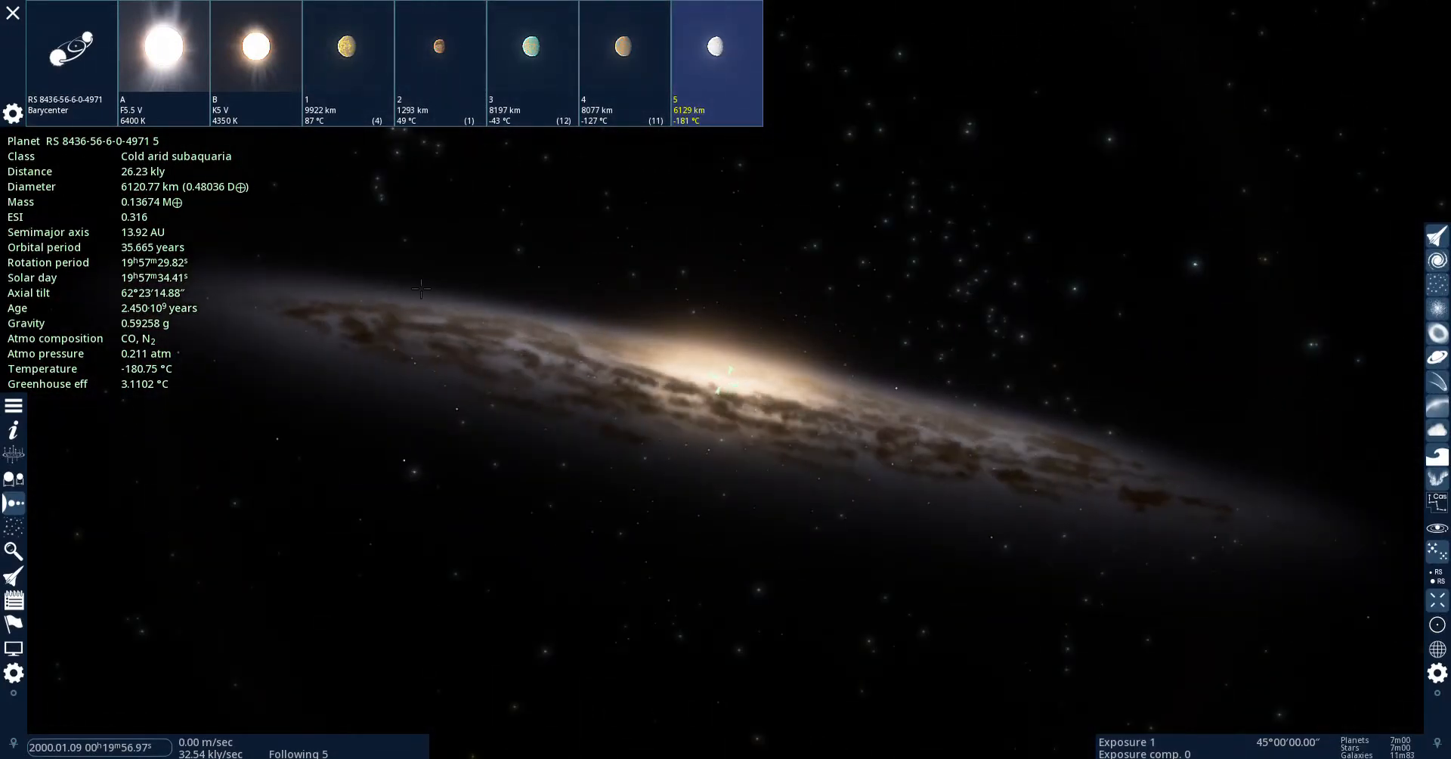
# View the wiki pages of galaxies NGC 3227 and NGC 3239.
pyautogui.click(370, 180)
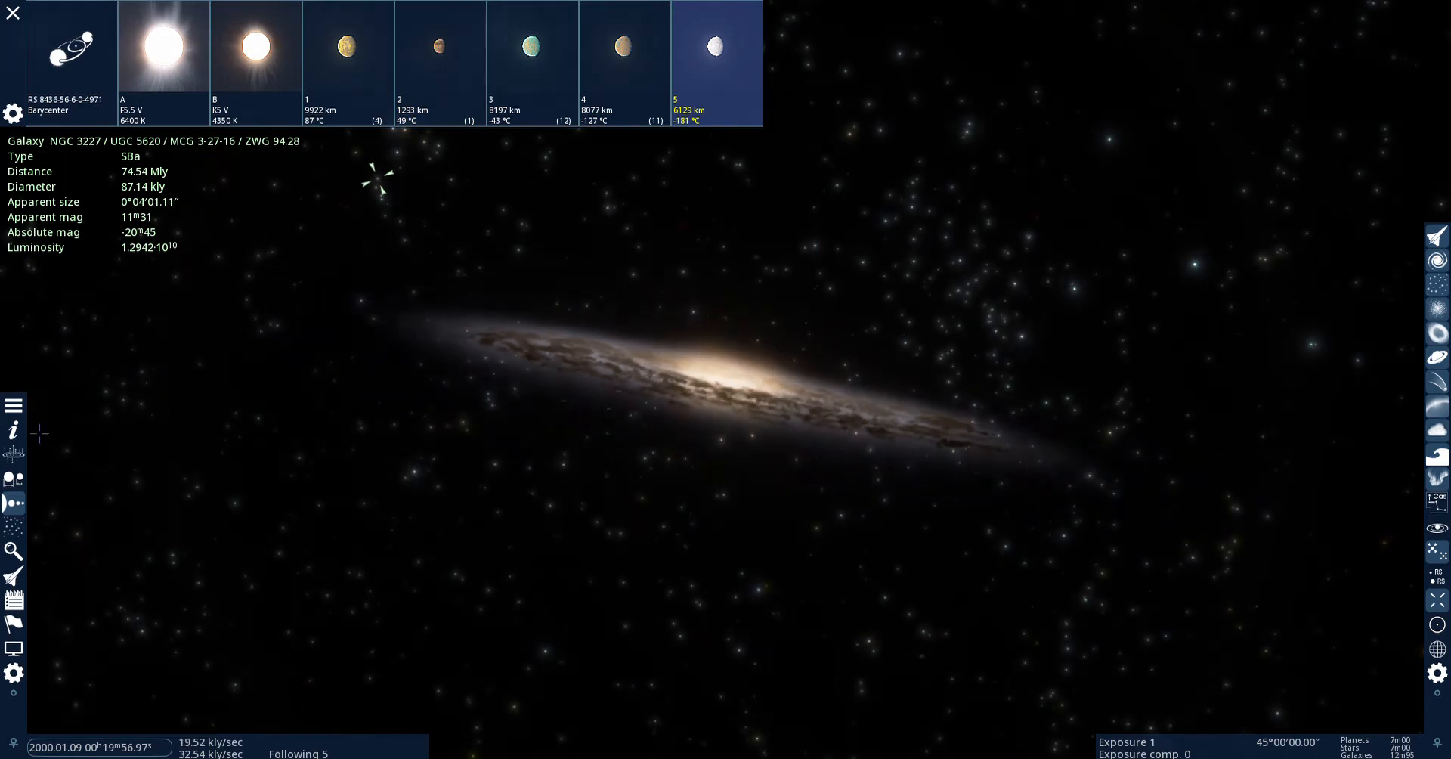
pyautogui.click(14, 431)
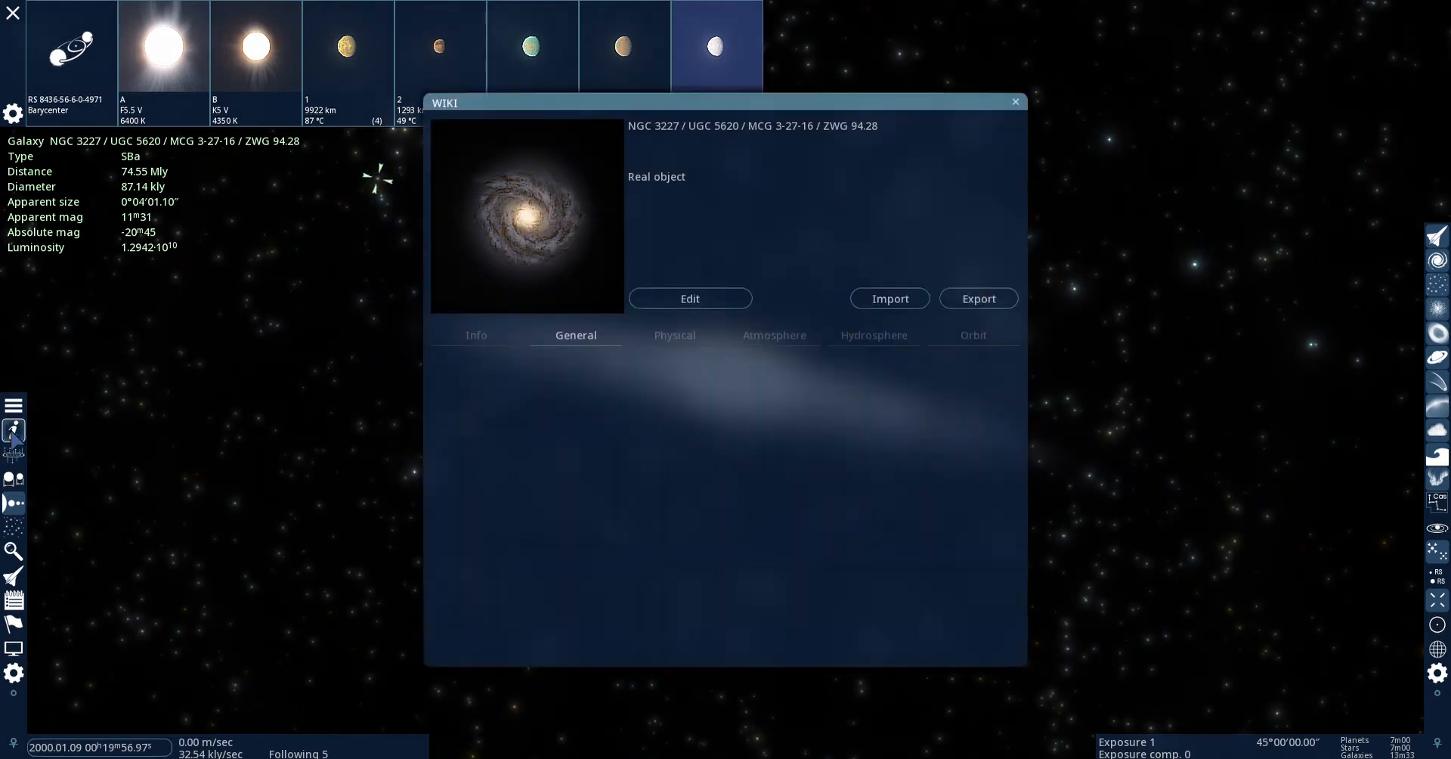
pyautogui.click(1016, 102)
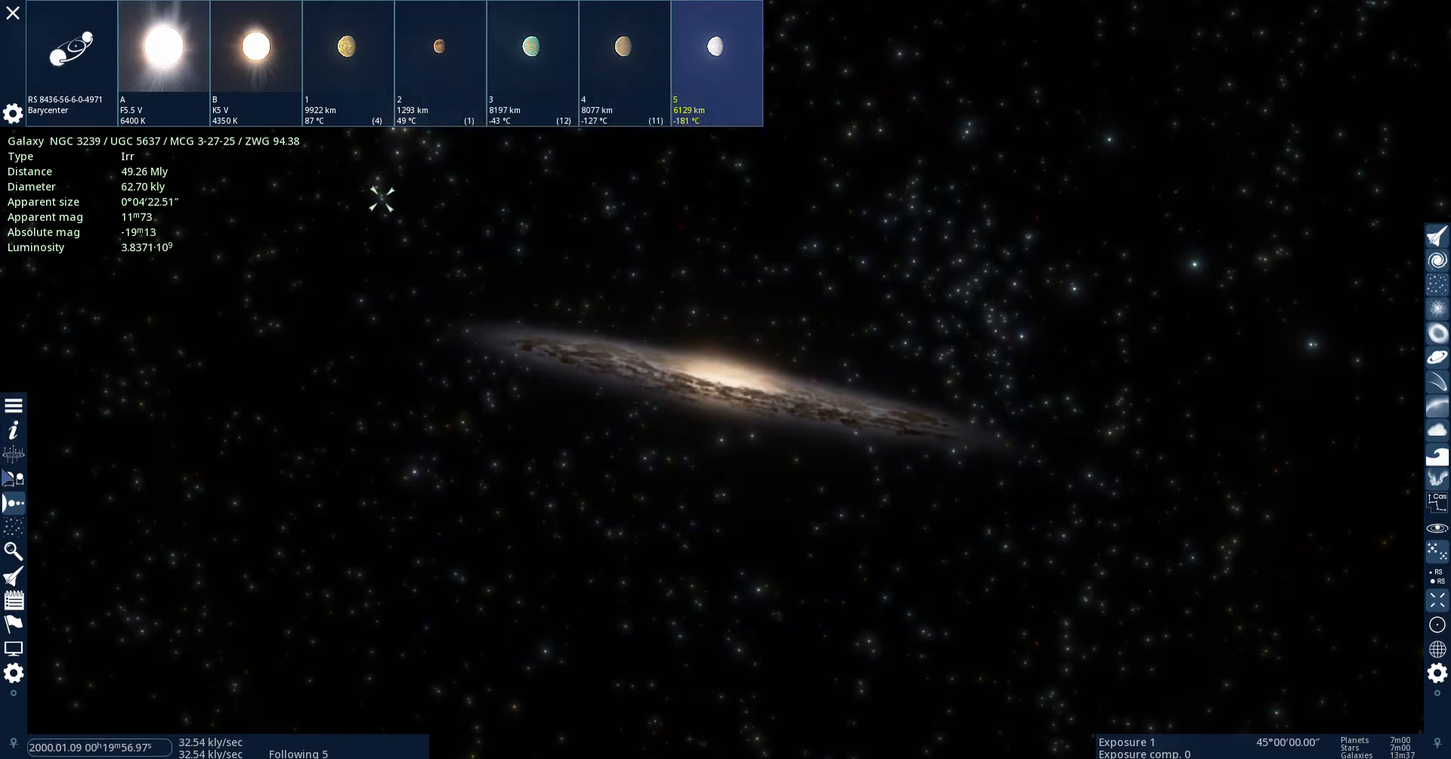
pyautogui.click(14, 429)
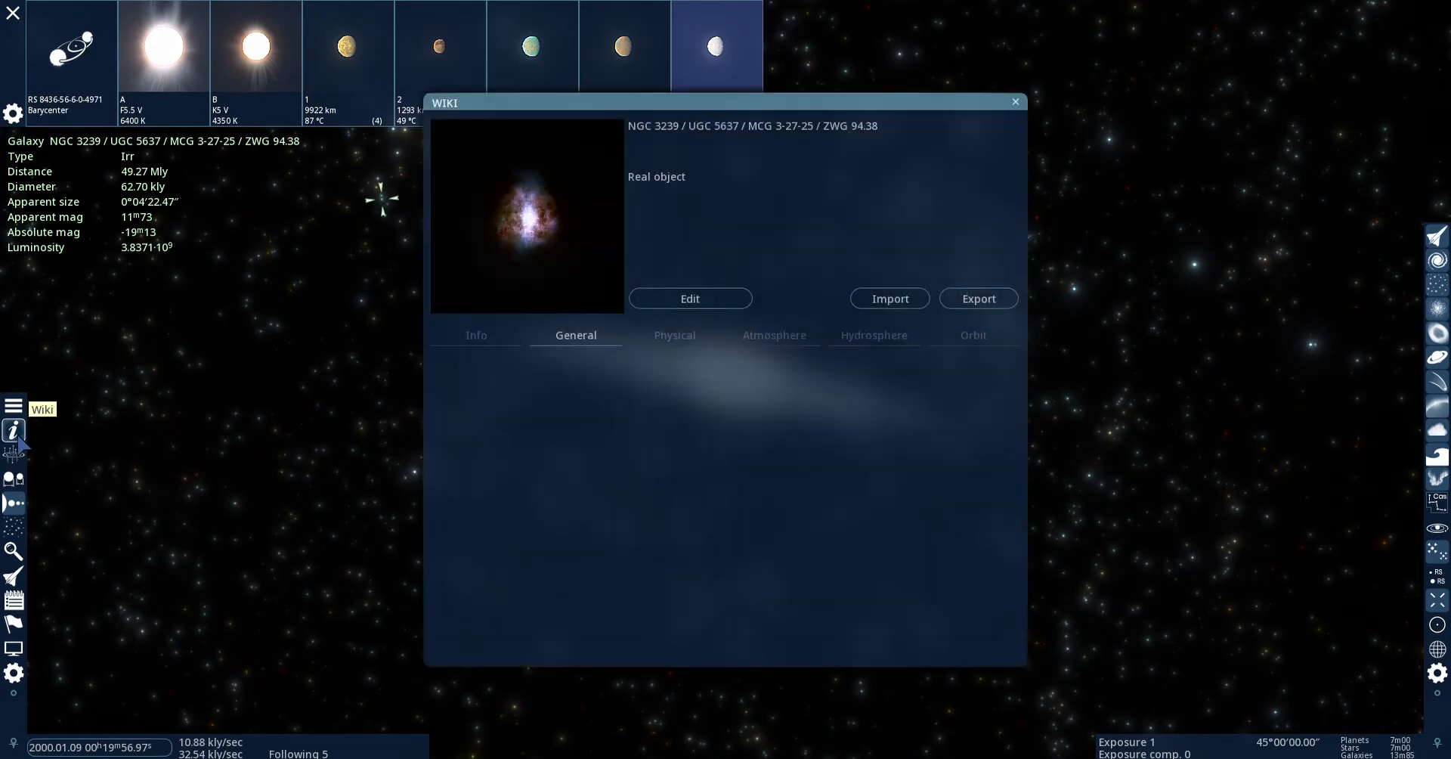
# Find galaxy NGC 4049 / UGC 7027 by searching 'NGC 4' and travel to it.
pyautogui.click(14, 551)
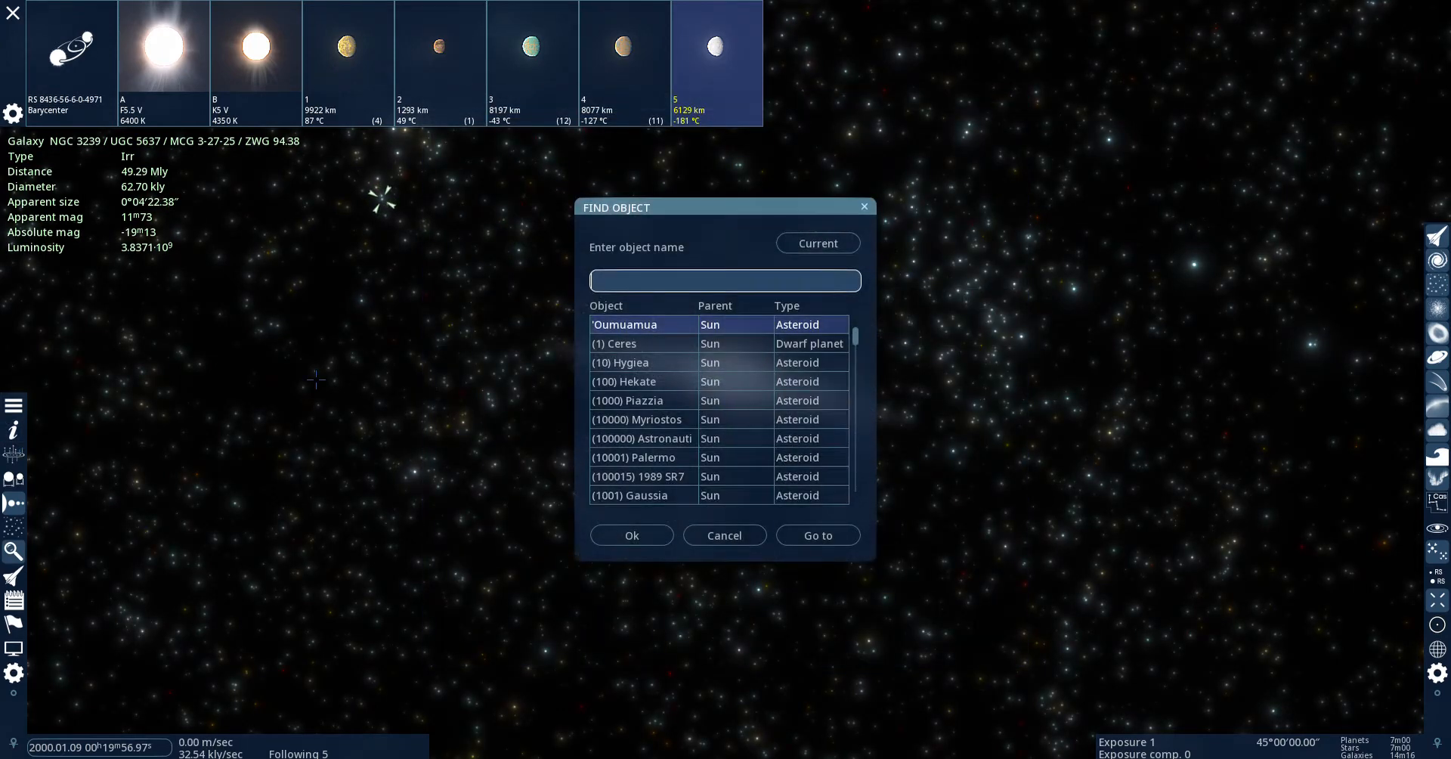
pyautogui.write('NGC 4044')
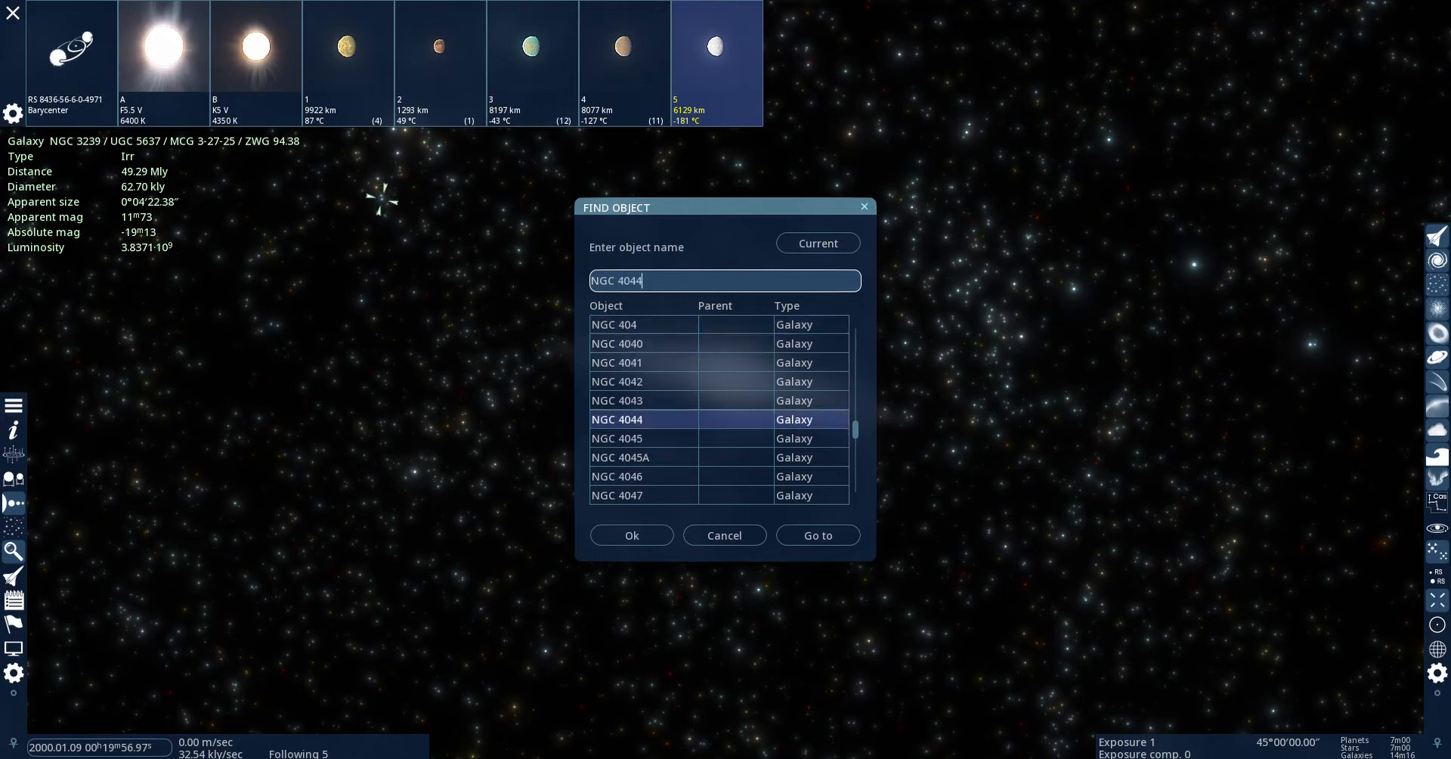
pyautogui.click(816, 535)
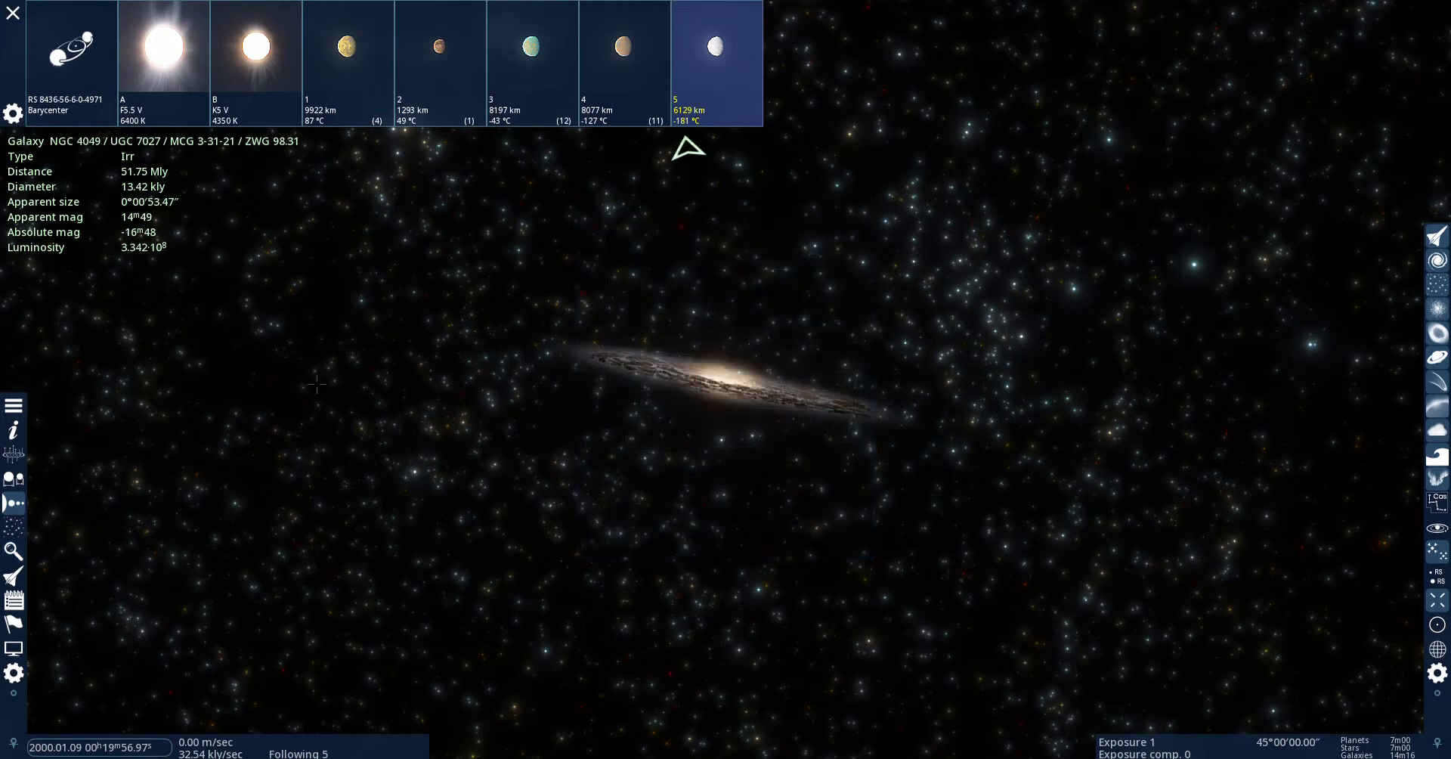
pyautogui.click(14, 429)
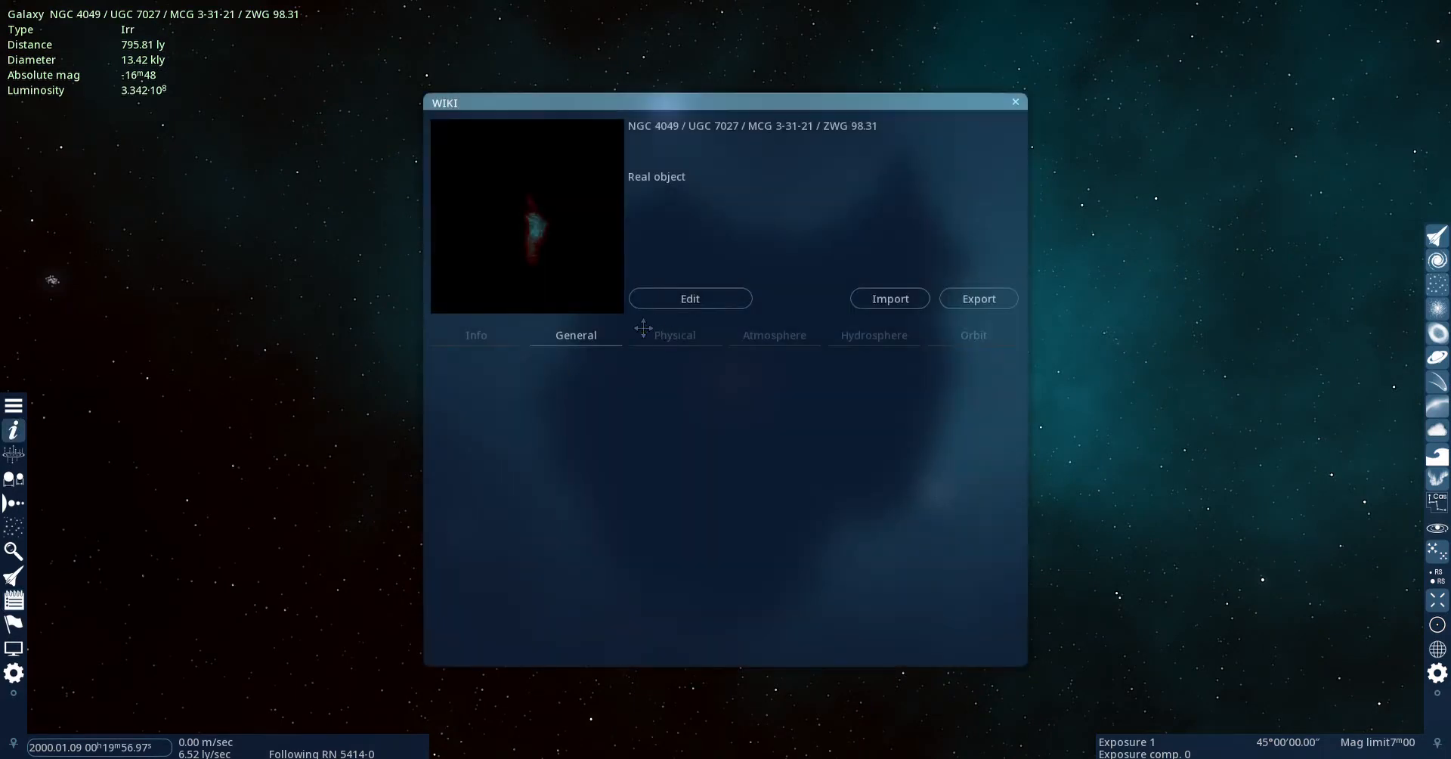
# Raise the camera settings' nebulae magnitude limit to 19.80, revealing diffuse nebula RN 5414-0.
pyautogui.click(575, 336)
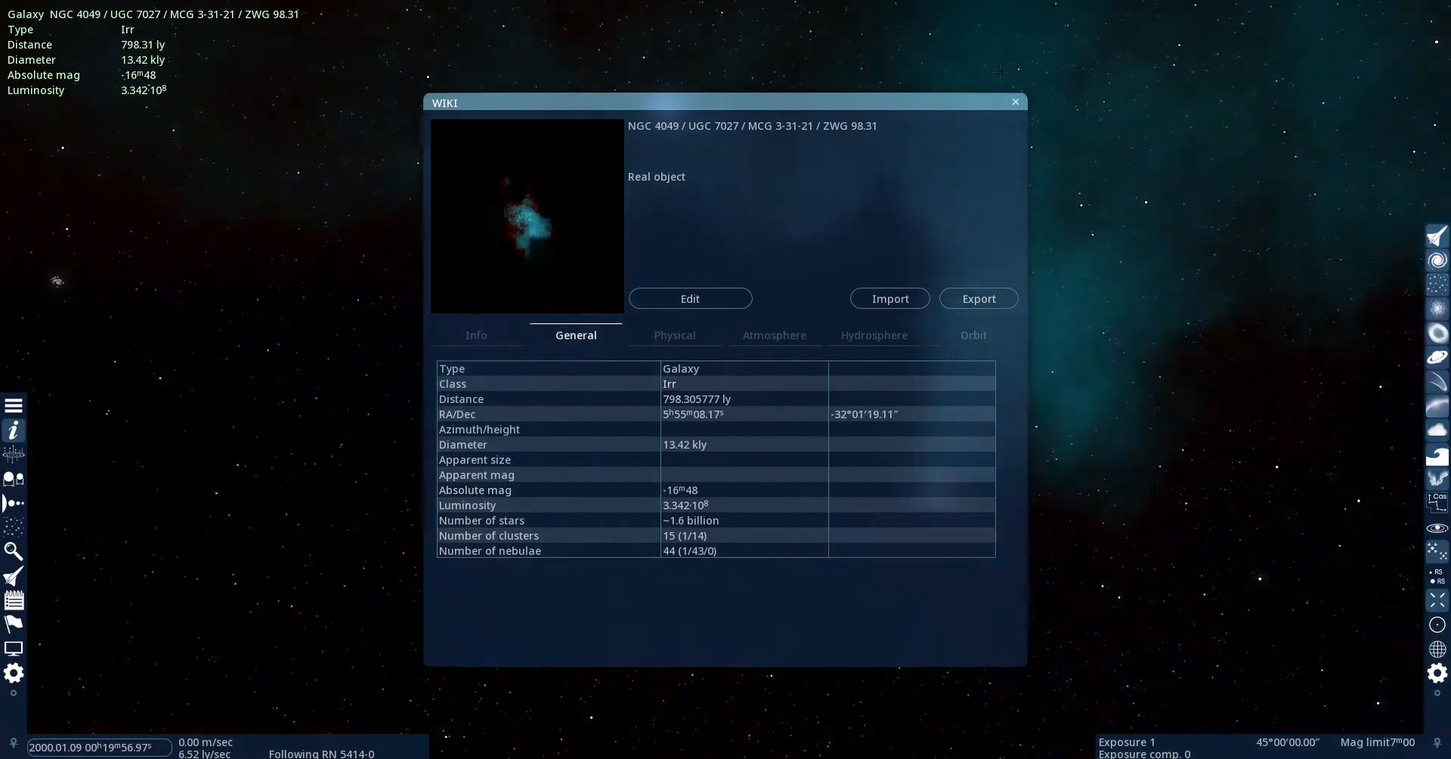
pyautogui.click(1016, 101)
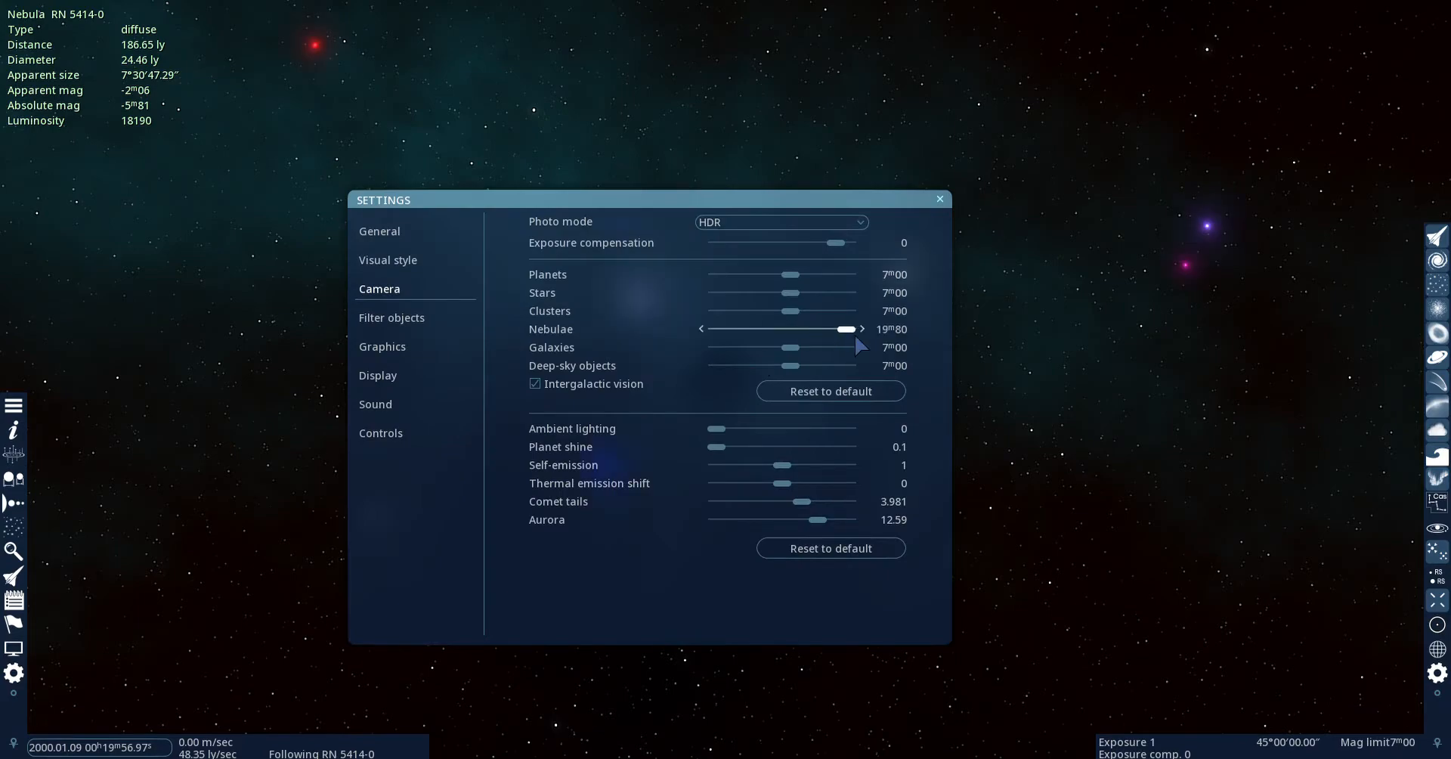
# Close the settings and fly to red dwarf star B of system RS 5414-0-0-0-0.
pyautogui.click(939, 198)
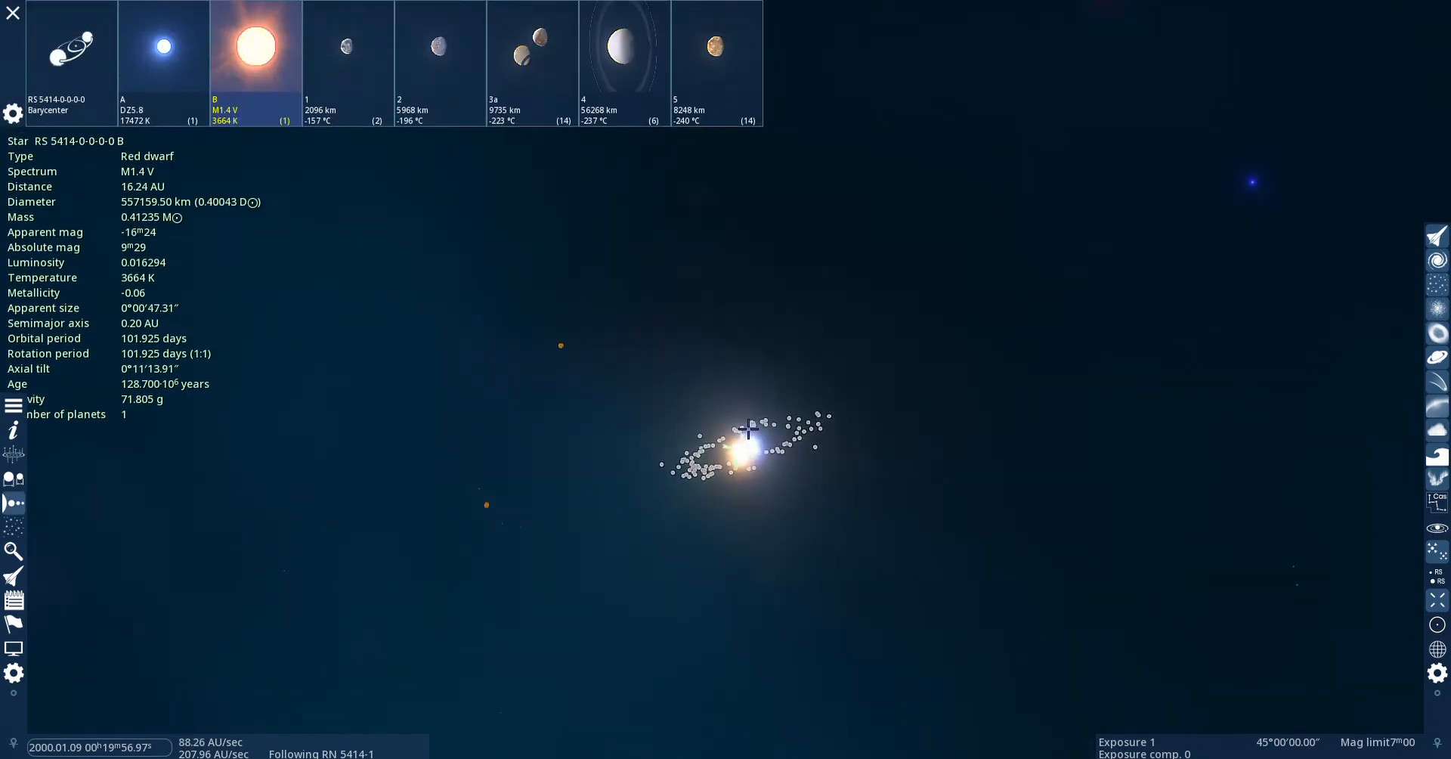
# Skim over the cratered orange moon 4.4, then follow ringed planet 3a with its 14 moons.
pyautogui.click(626, 56)
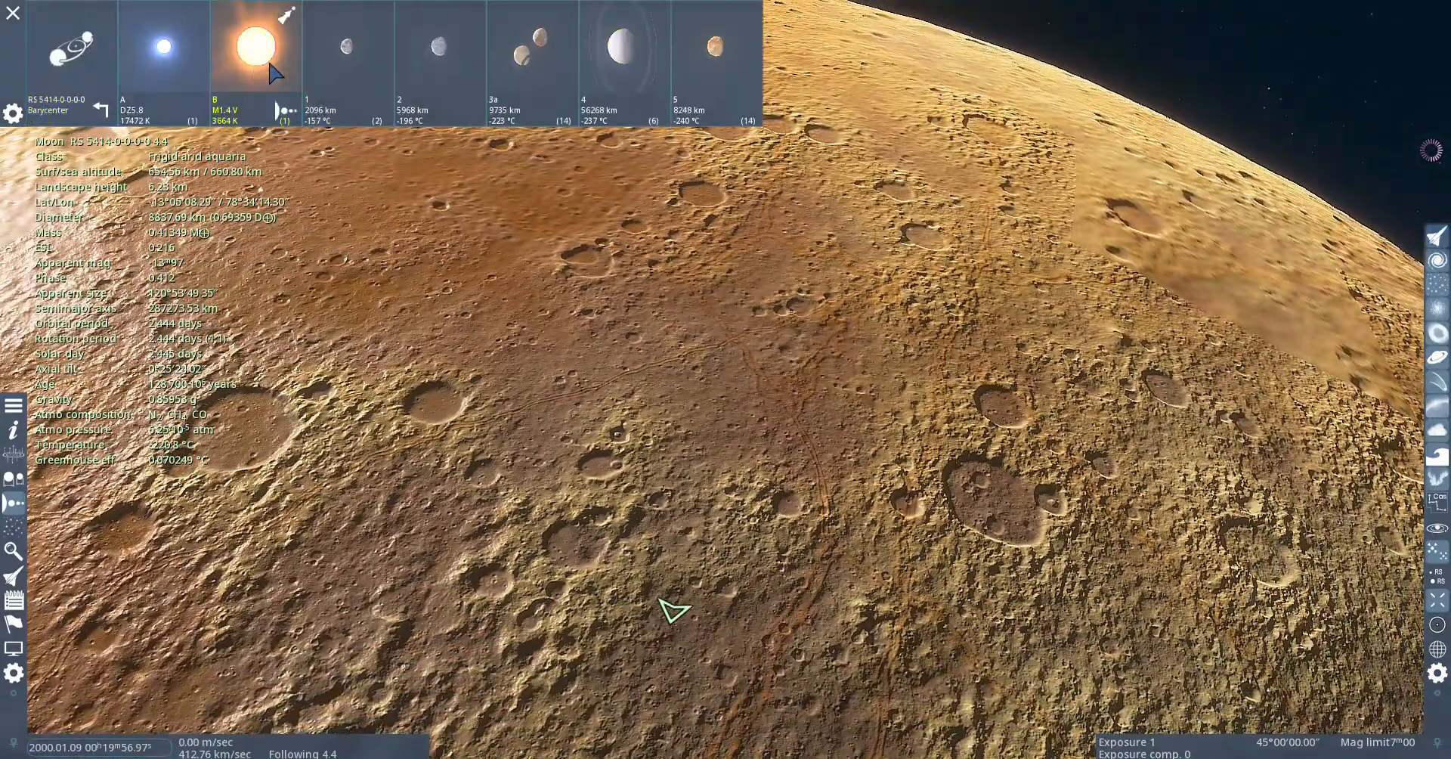
pyautogui.click(533, 65)
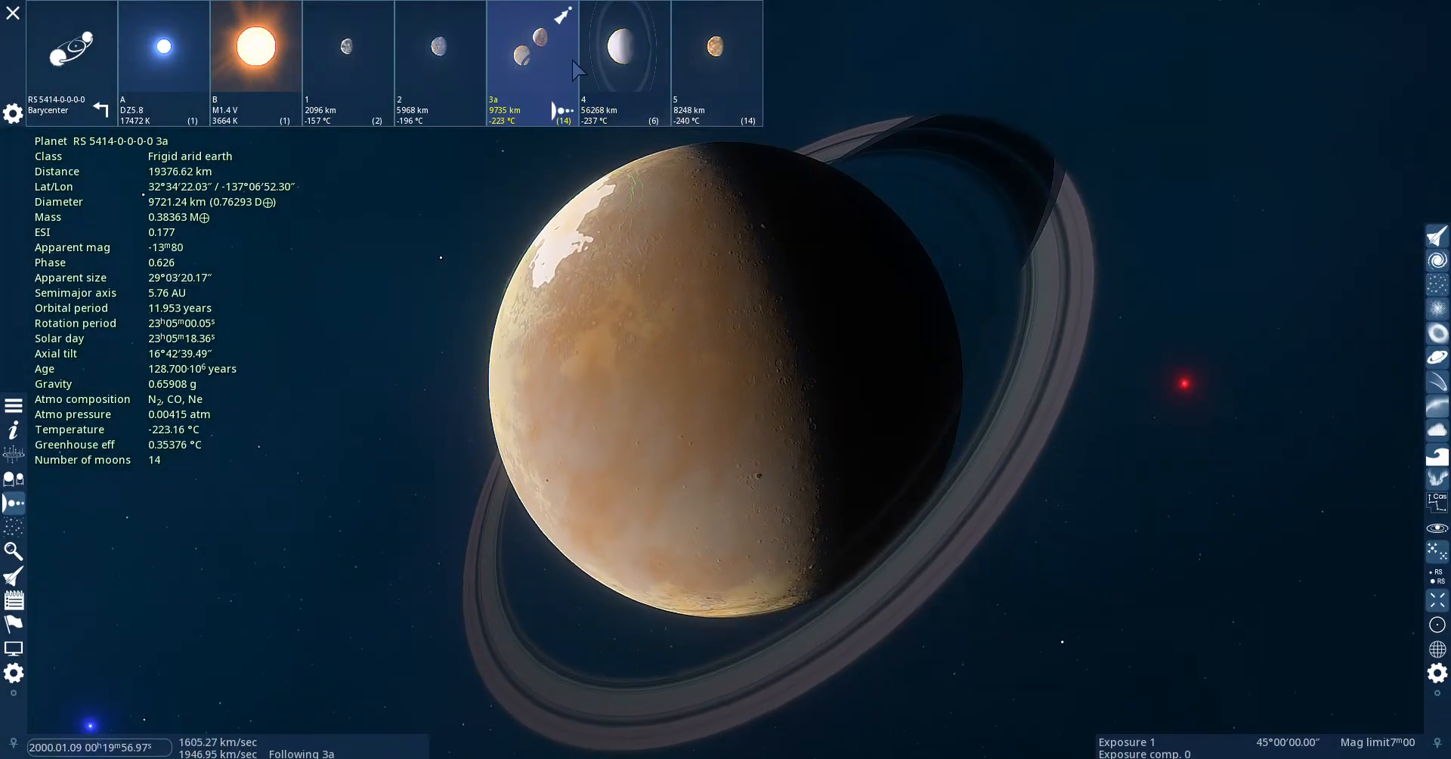
# Leave planet 3a for planet 6 of RSC 5414-1-0-0-51, a purple-ringed cold superneptune with 15 moons.
pyautogui.click(255, 49)
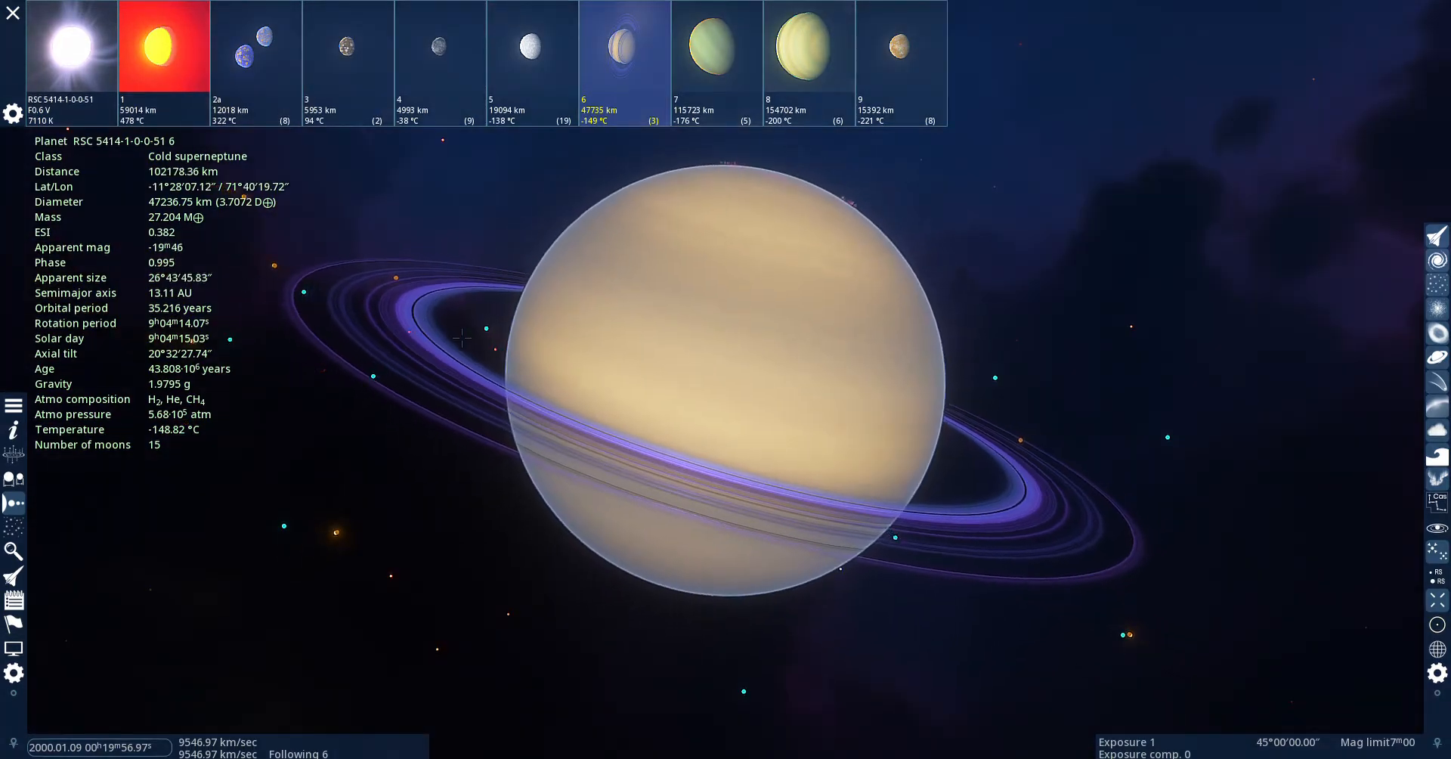
# Zoom the view while the planet editor shows moon 8.4's surface optical properties.
pyautogui.scroll(-3)
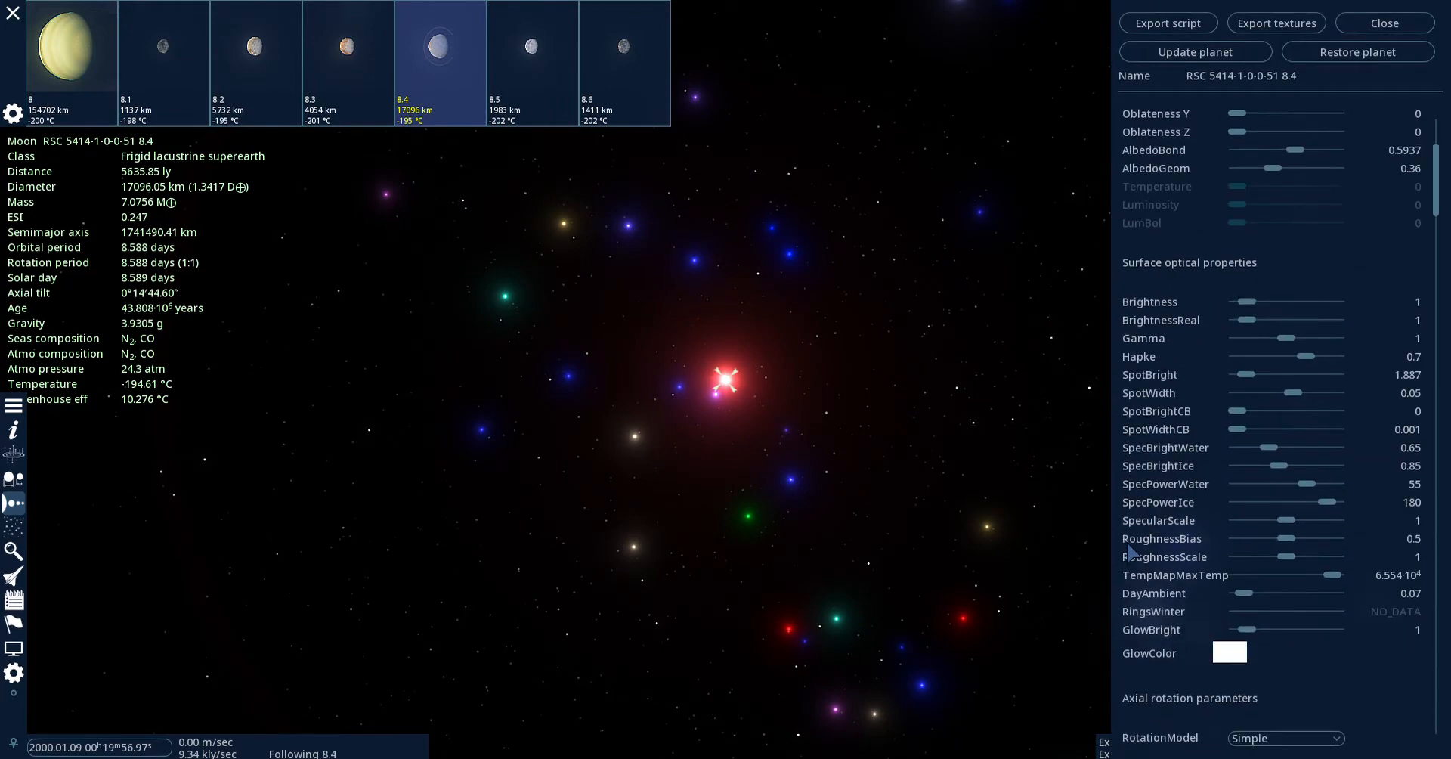
# Review moon 8.4's life, landscape, cloud and aurora parameters, then close the planet editor.
pyautogui.scroll(-3)
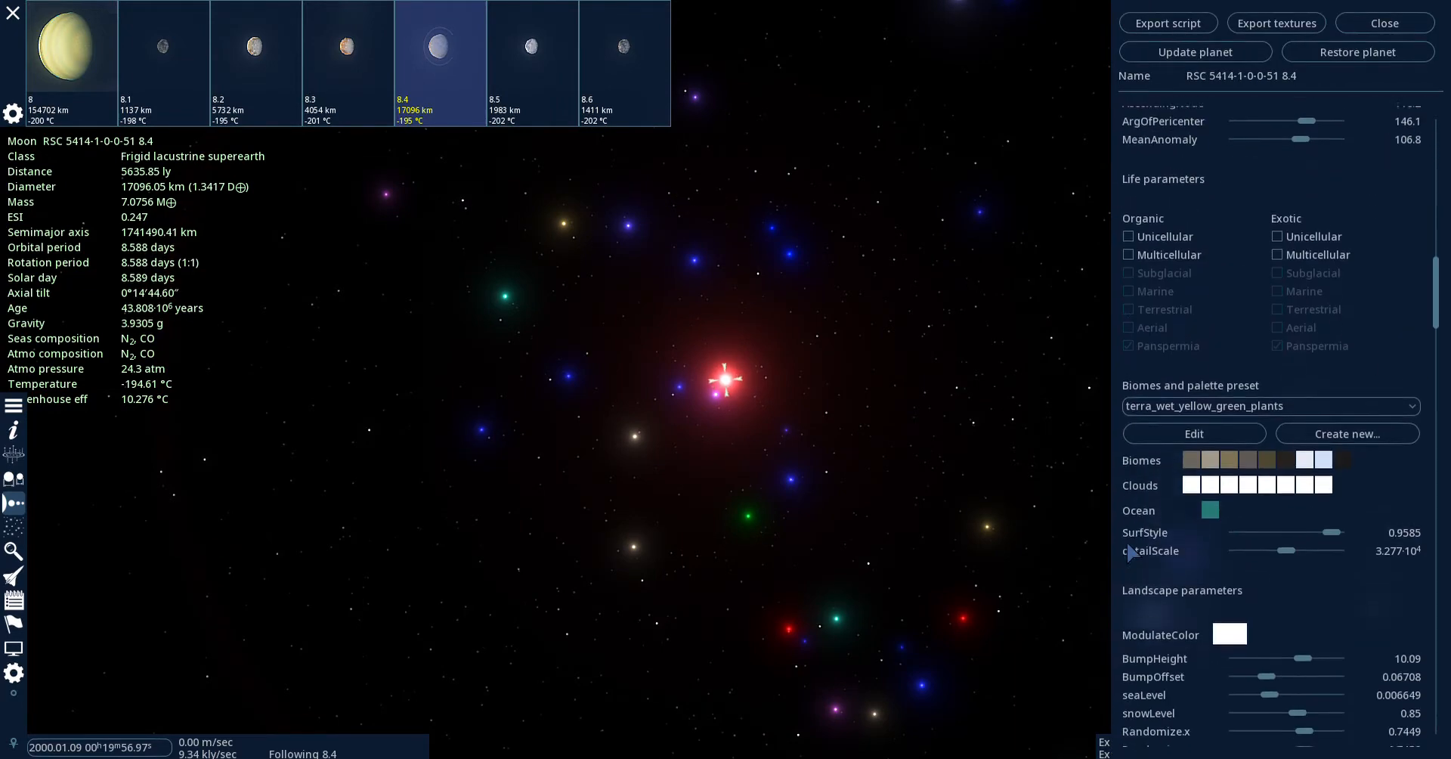
pyautogui.scroll(-3)
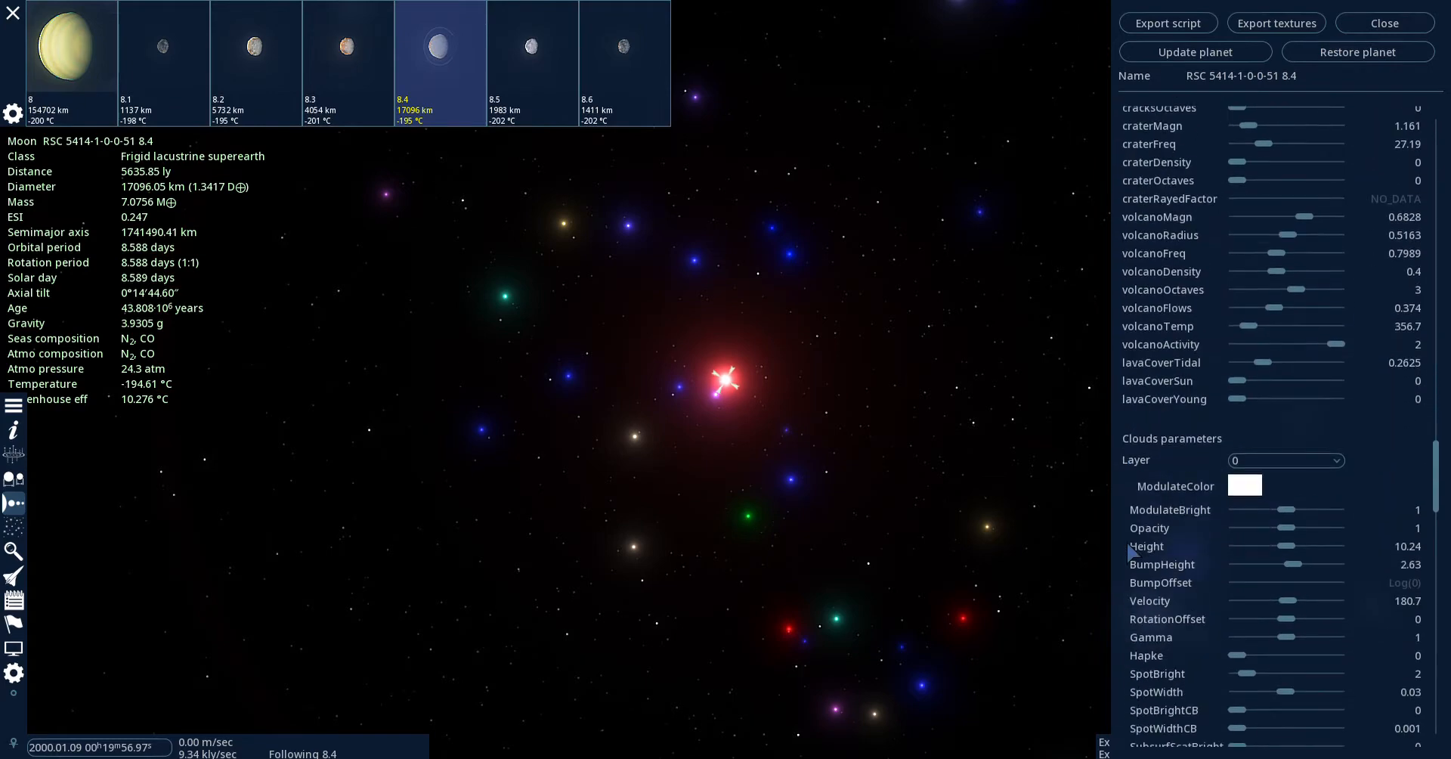
pyautogui.scroll(-3)
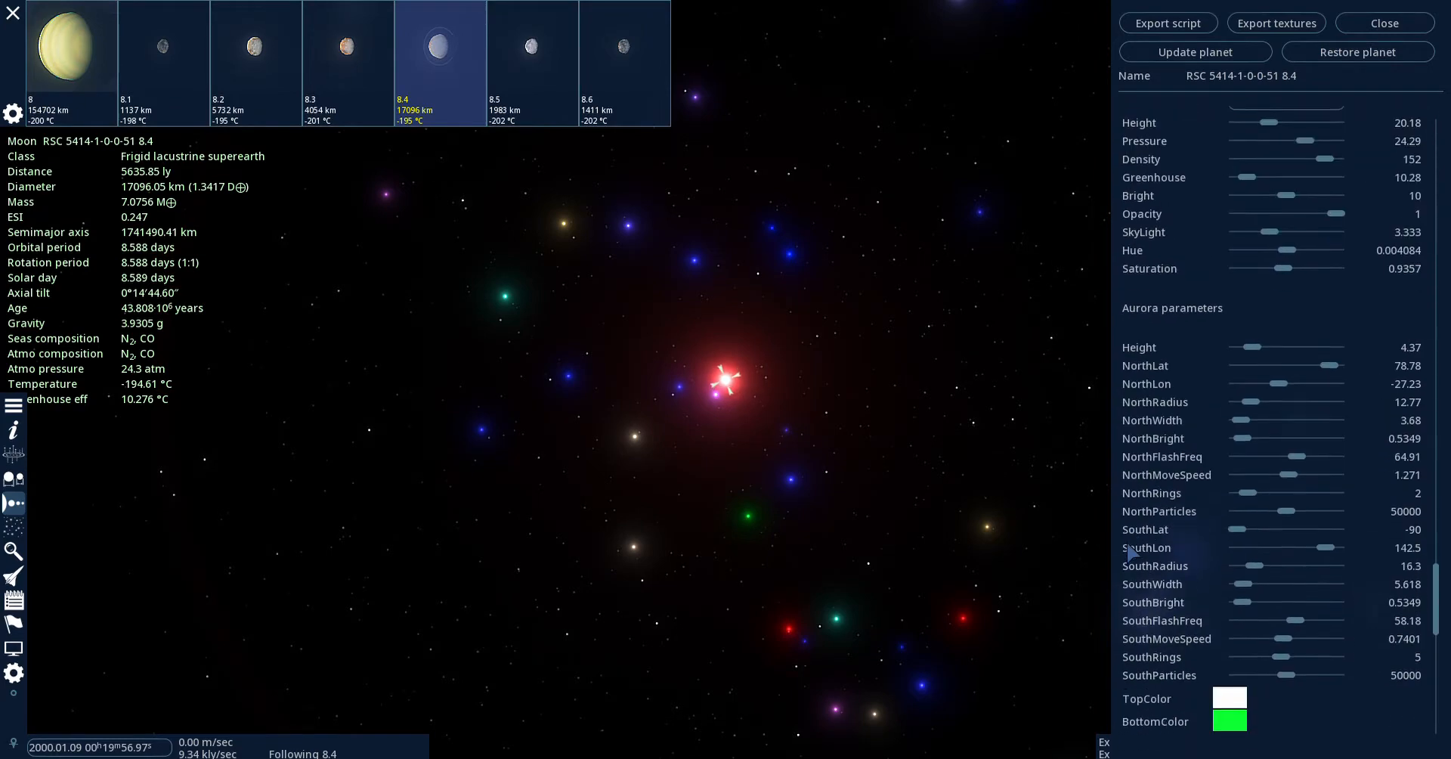
pyautogui.scroll(-3)
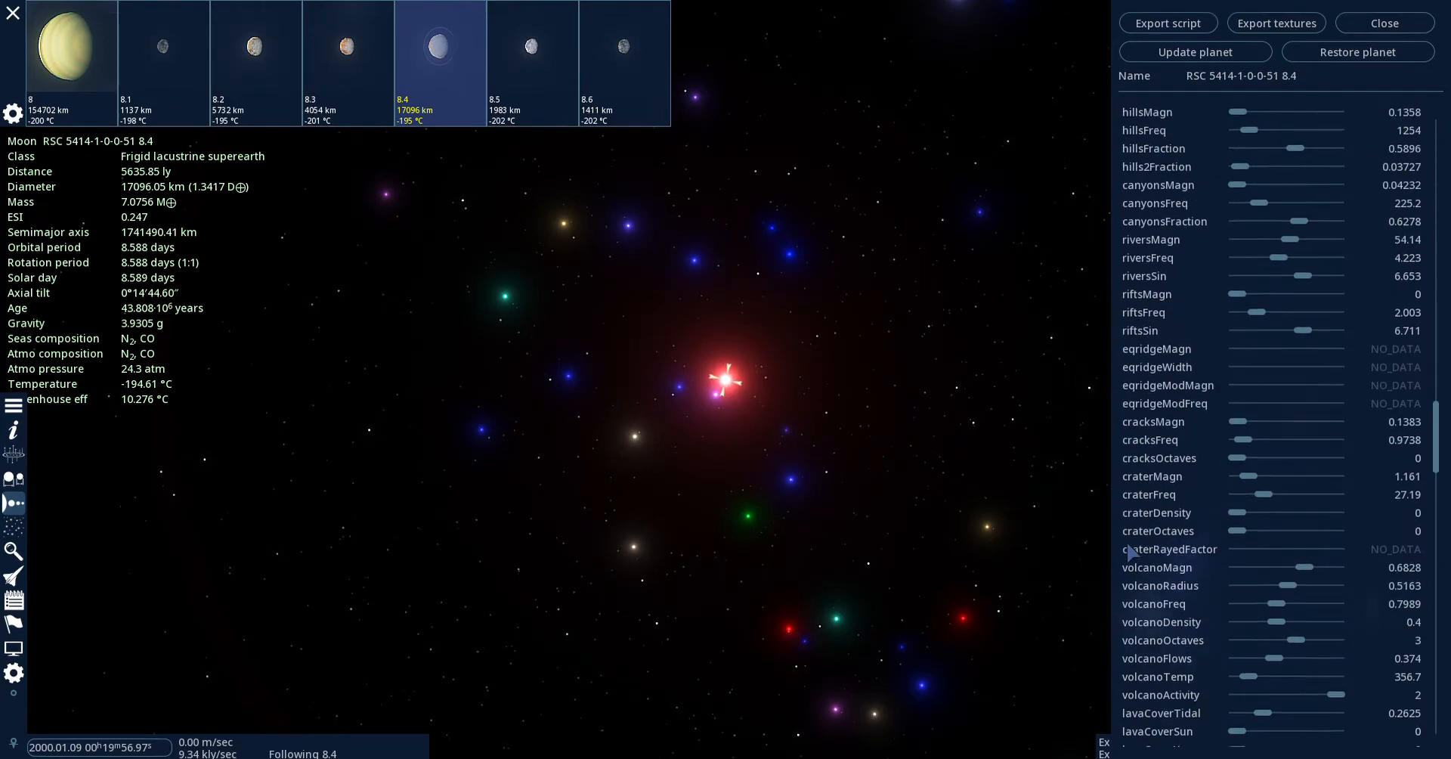
pyautogui.scroll(3)
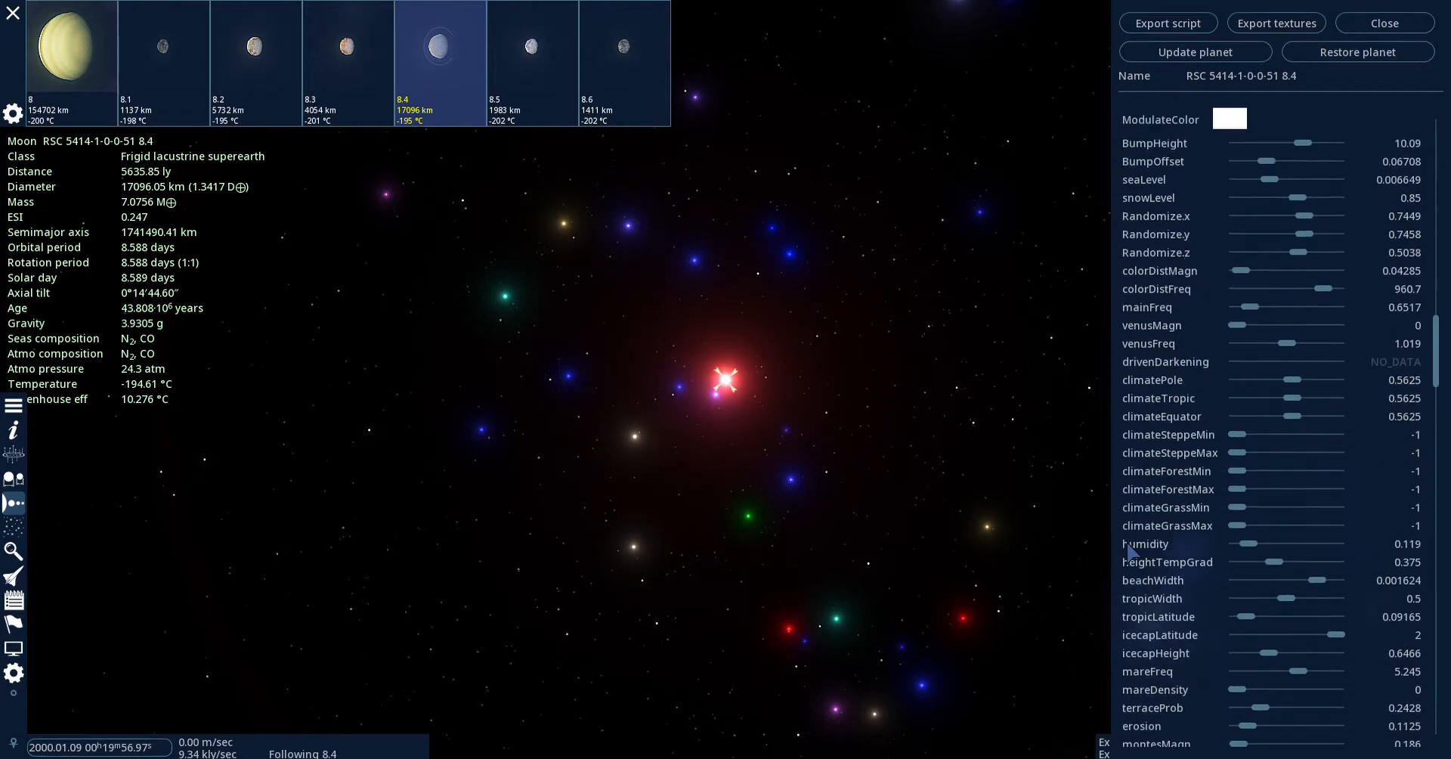
pyautogui.scroll(3)
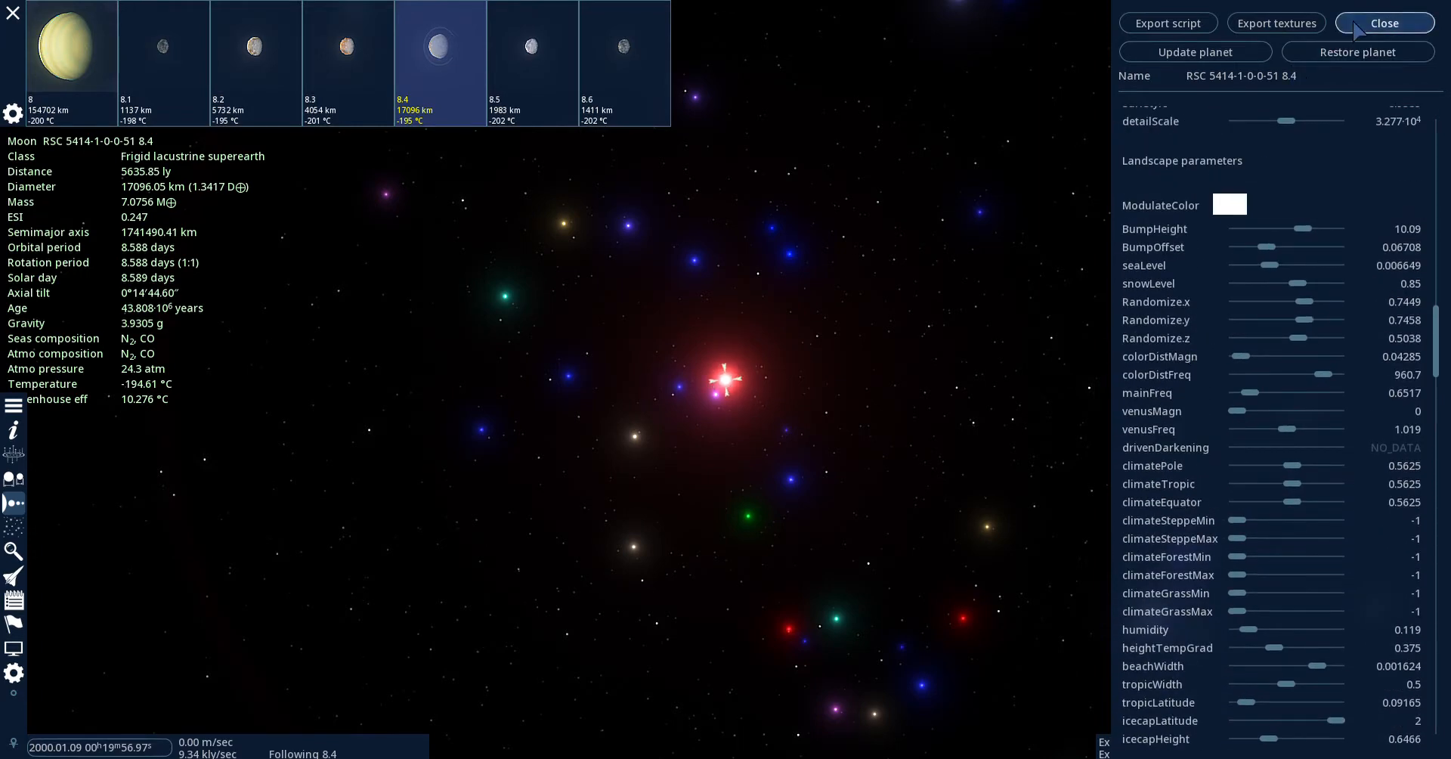
pyautogui.click(1385, 22)
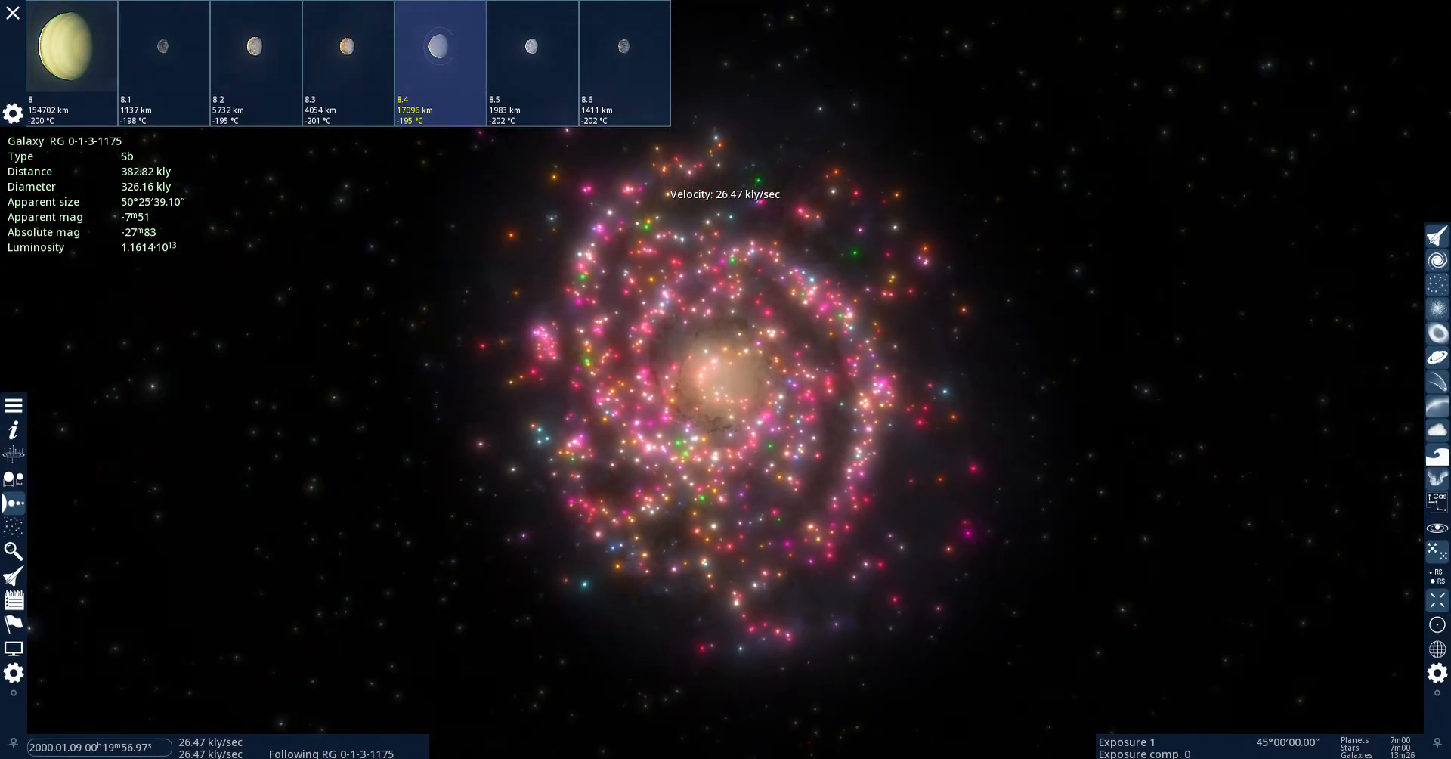
# Zoom out to galaxy RG 0-1-3-1175 and back in toward a star by a red nebula.
pyautogui.scroll(3)
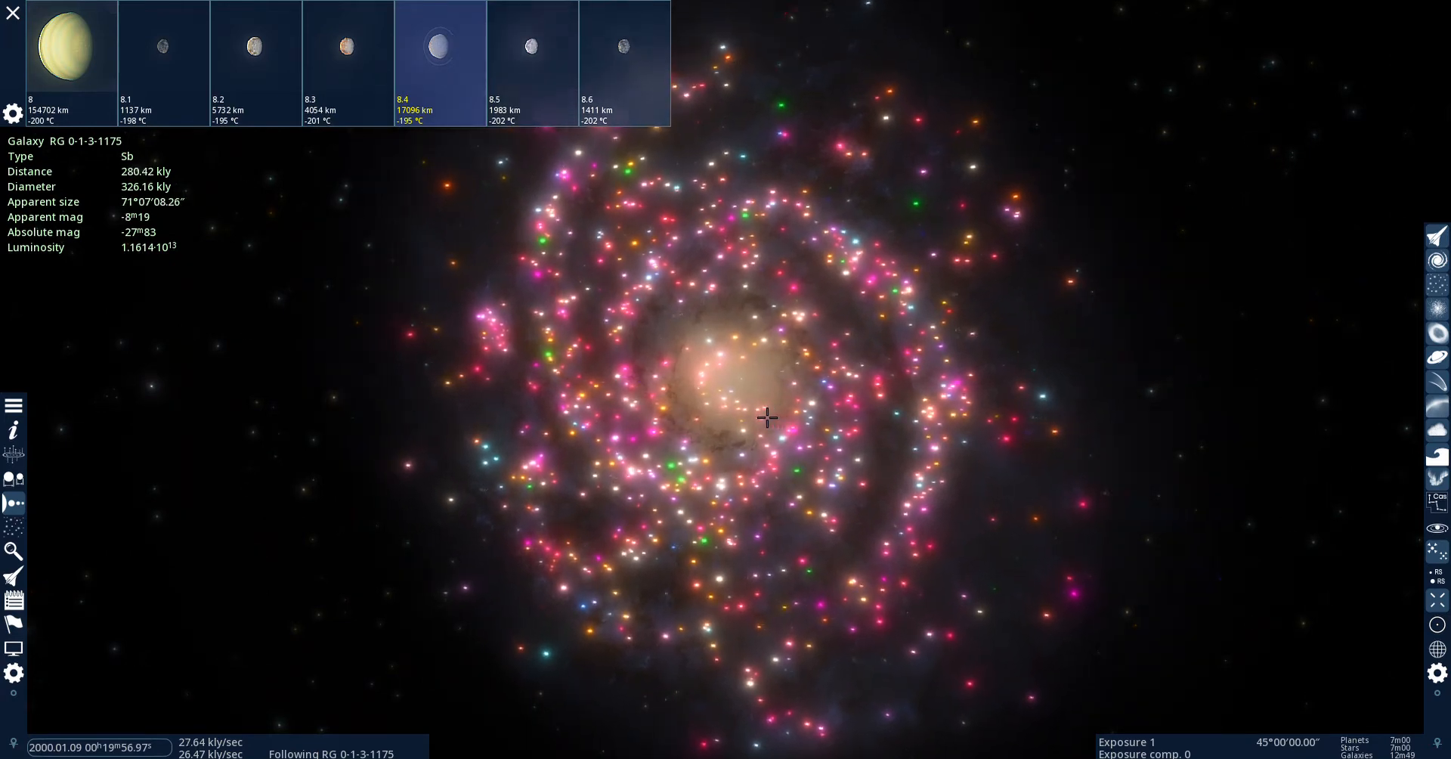
pyautogui.scroll(-3)
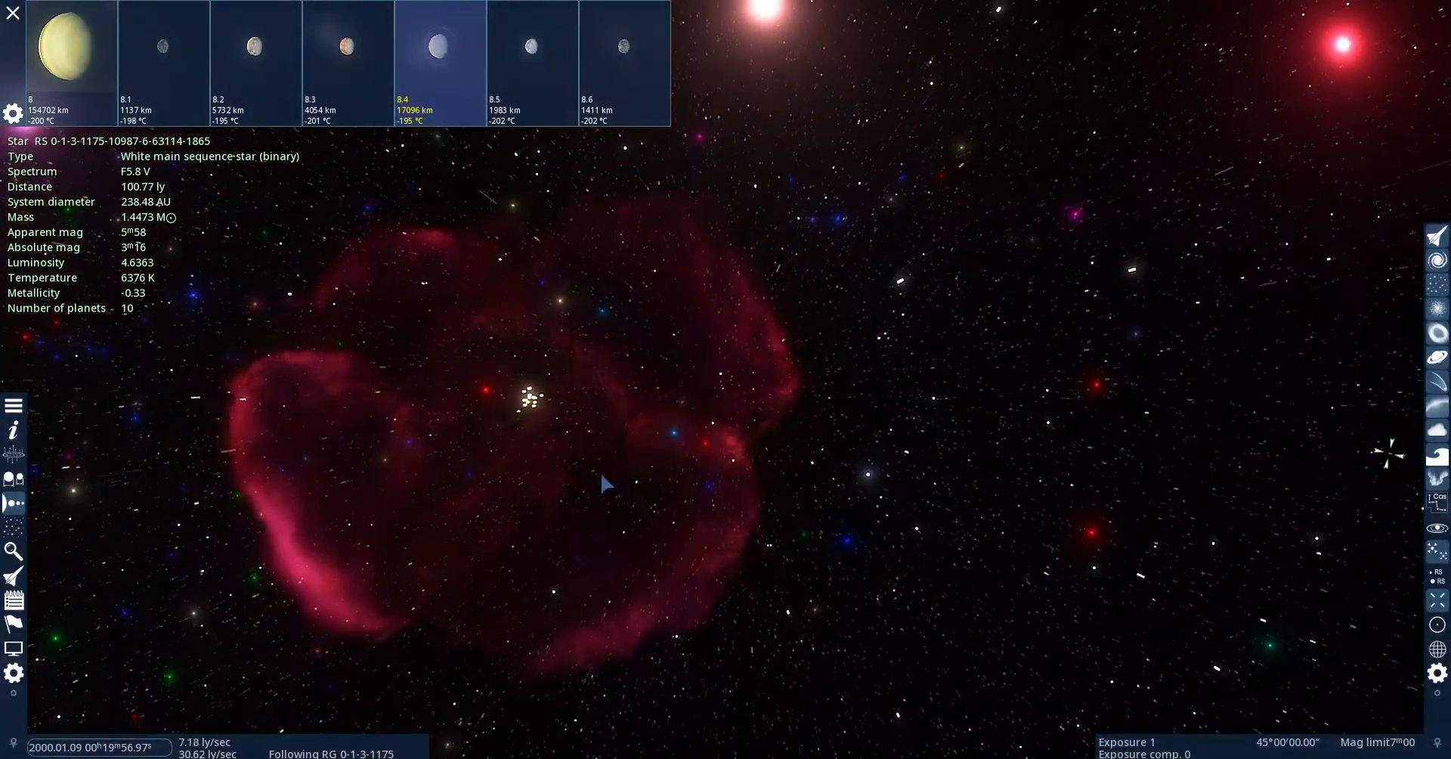
# Search 'Mi' and pick Milky Way Central Black Hole (Sgr A*) as the target.
pyautogui.click(14, 550)
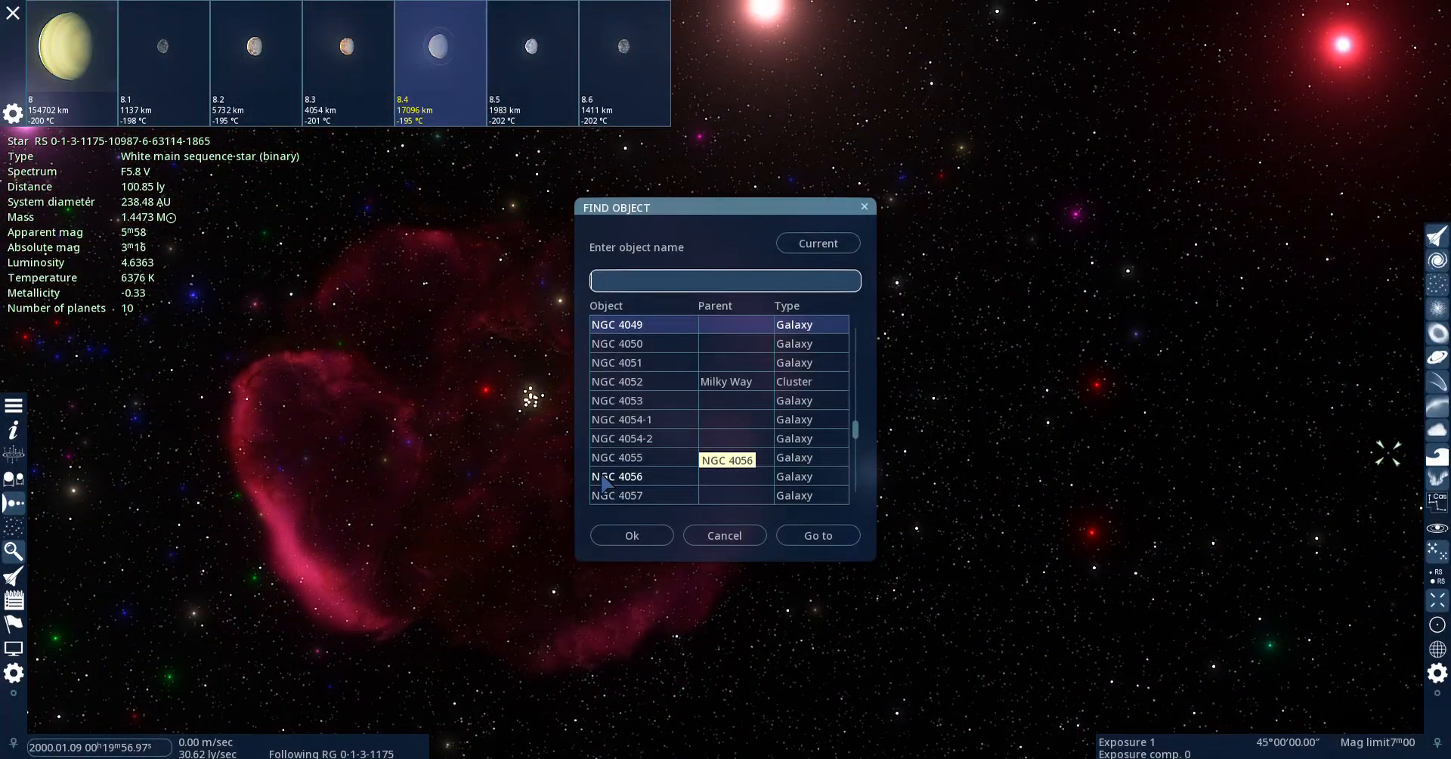
pyautogui.write('Milky Way Central Black Hole')
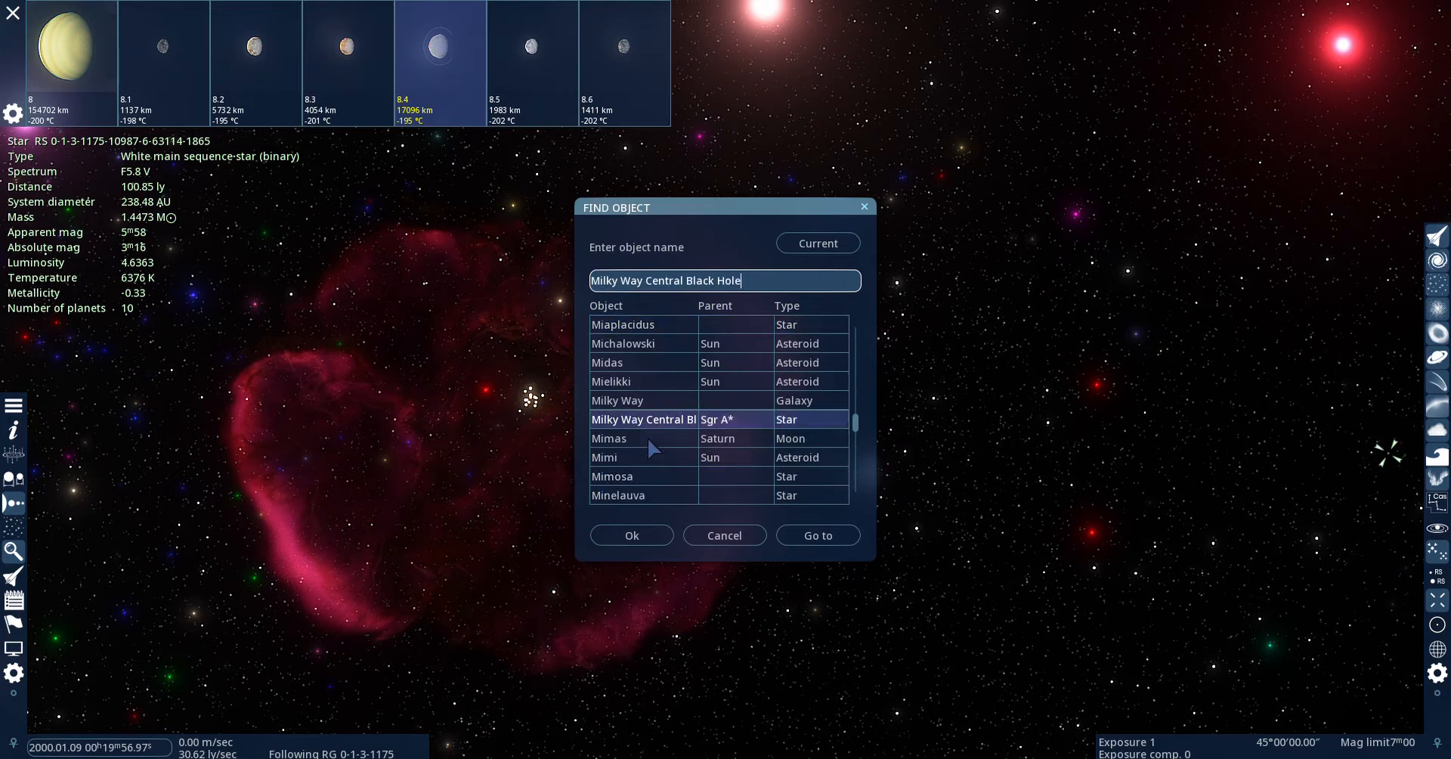
pyautogui.click(816, 535)
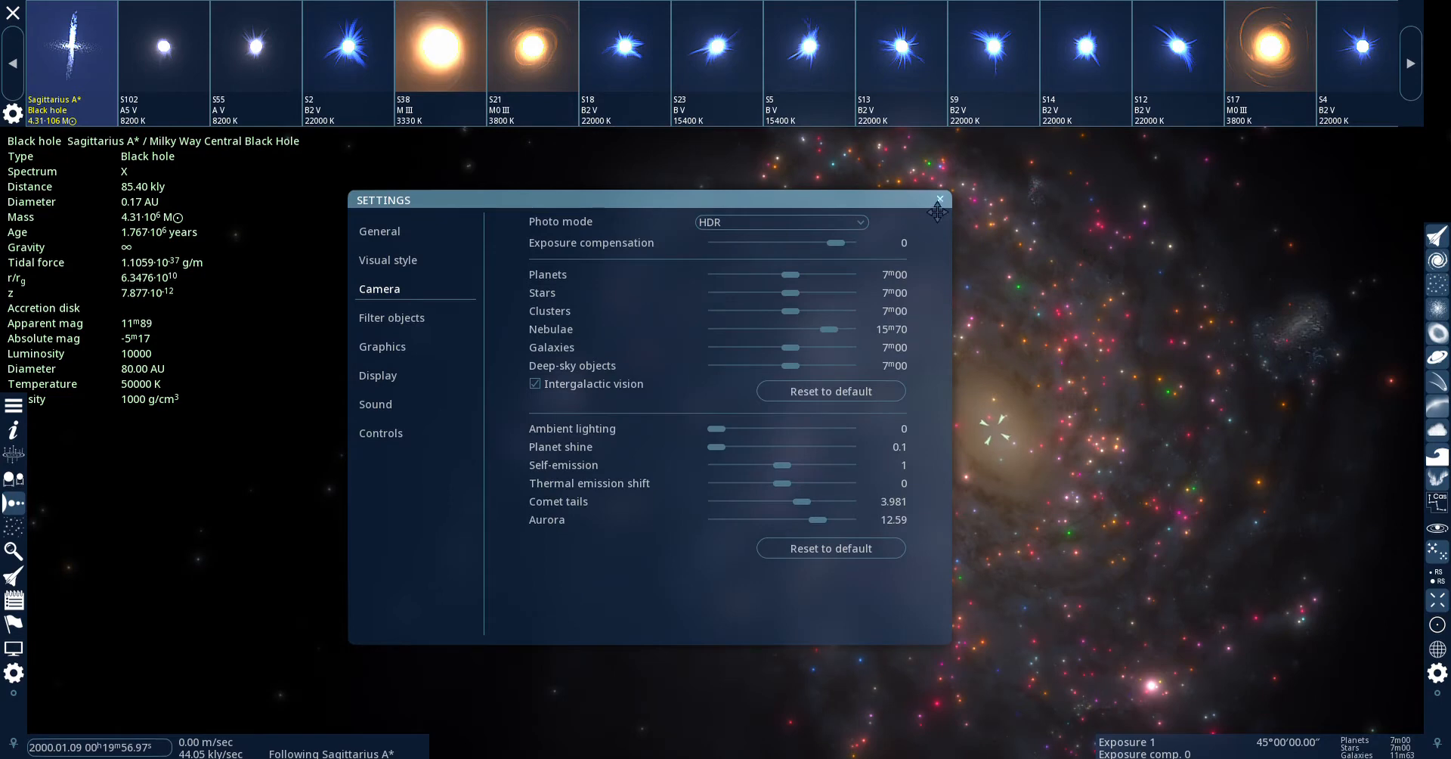
pyautogui.moveTo(850, 347)
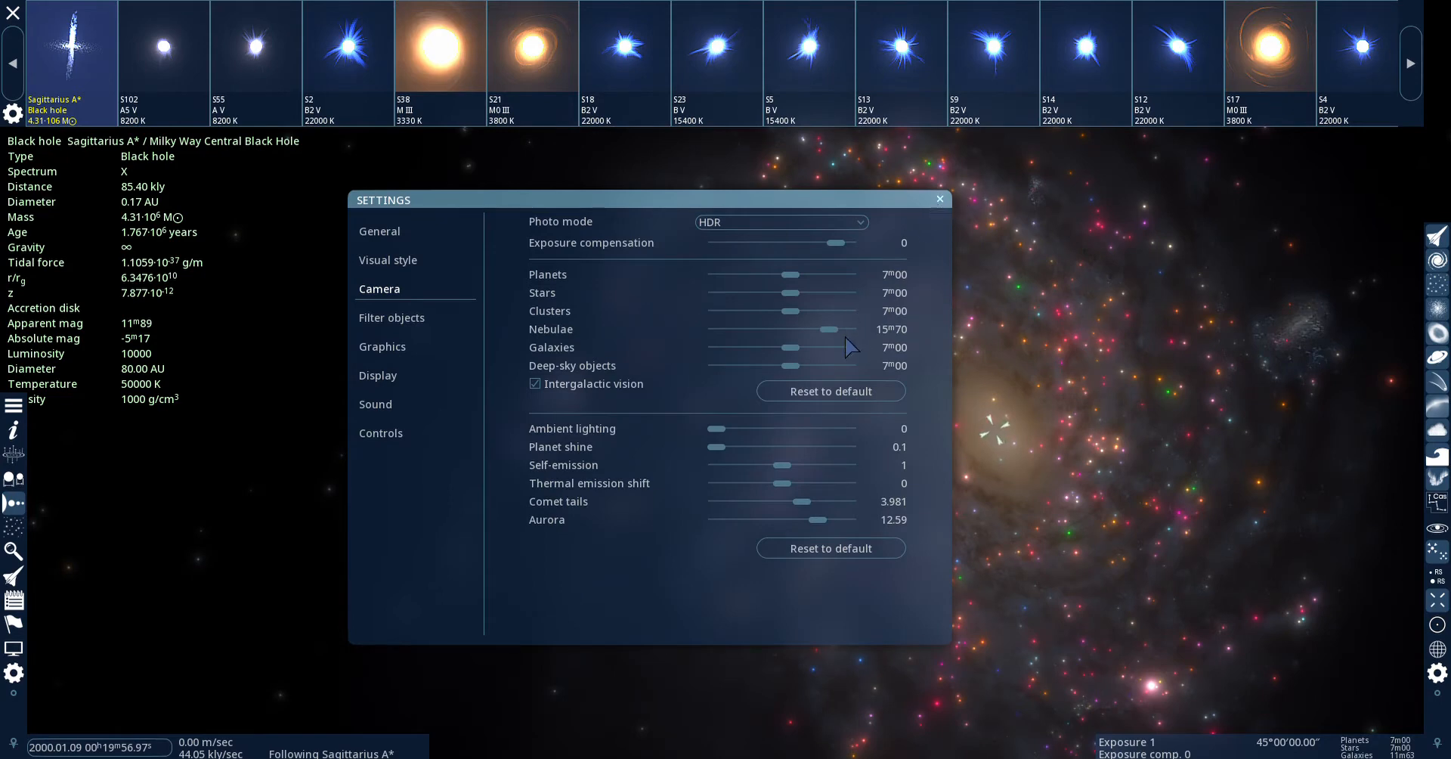
# Raise the Nebulae brightness limit in camera settings and close settings.
pyautogui.moveTo(819, 328); pyautogui.dragTo(842, 328)
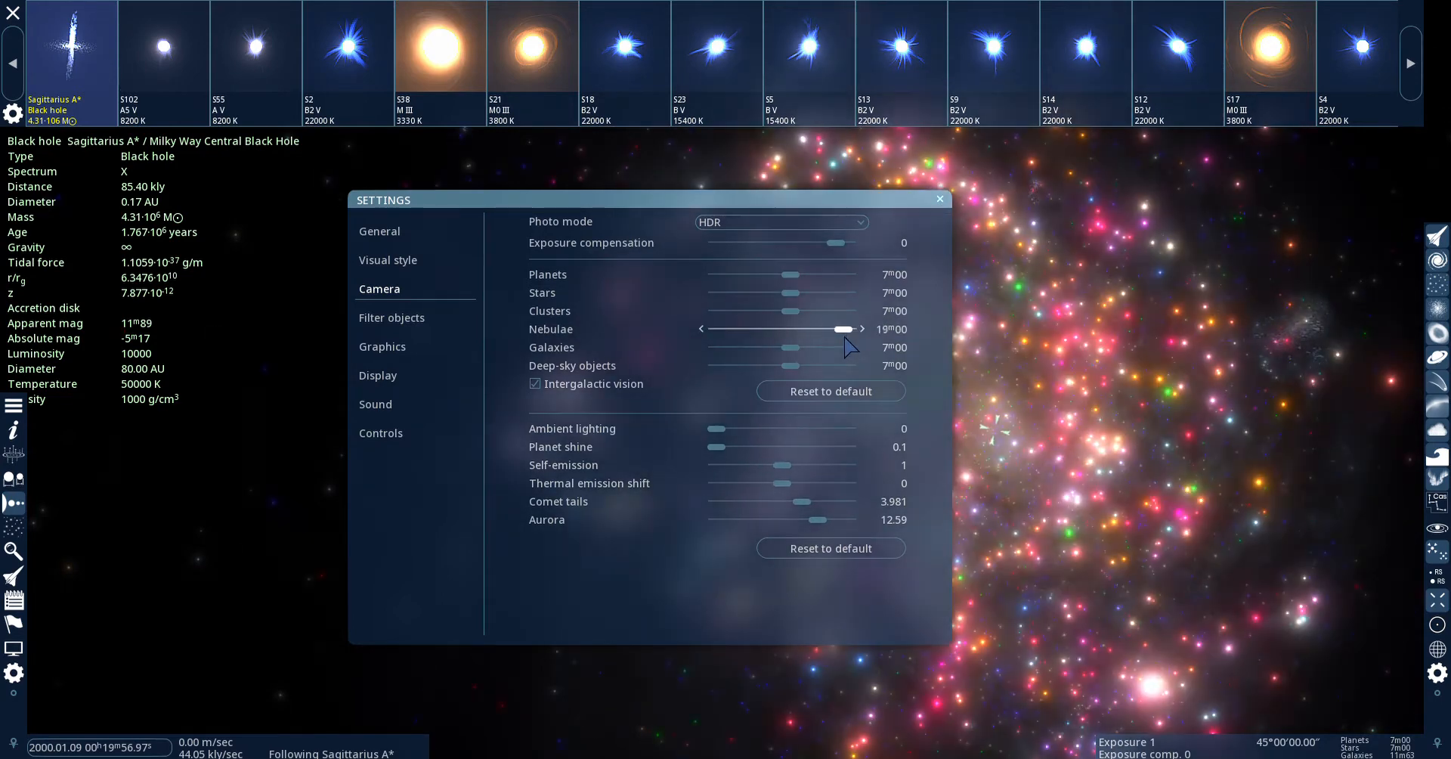
pyautogui.click(938, 200)
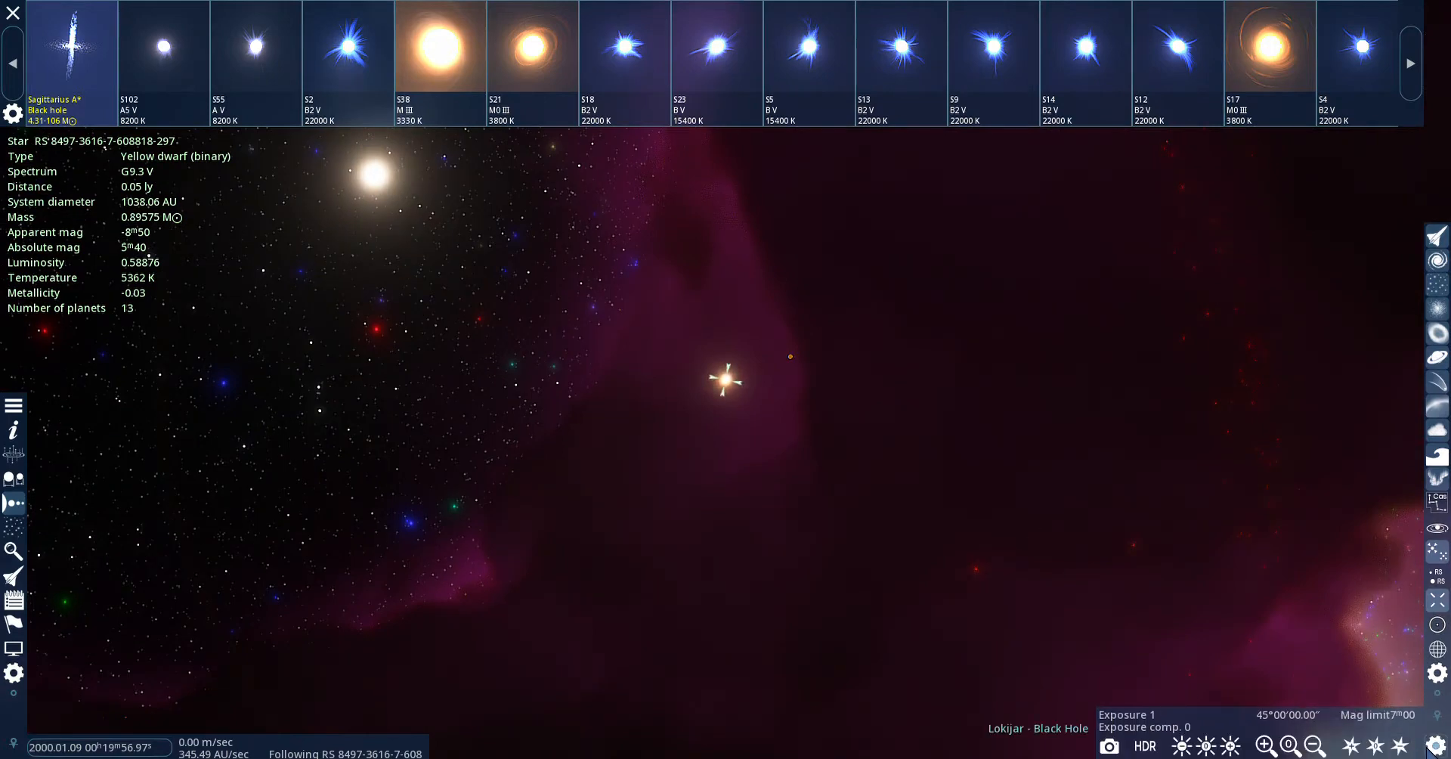
pyautogui.click(14, 673)
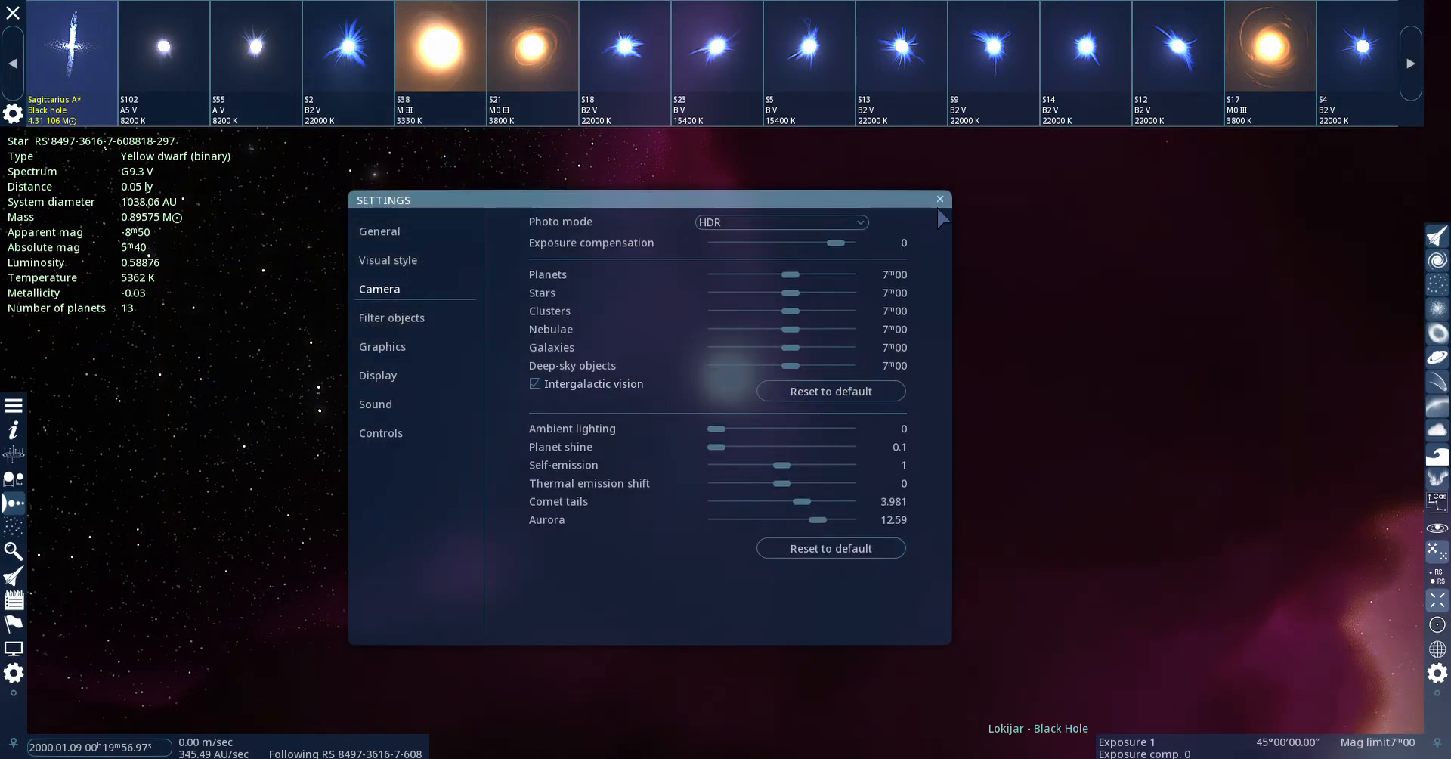
pyautogui.click(939, 199)
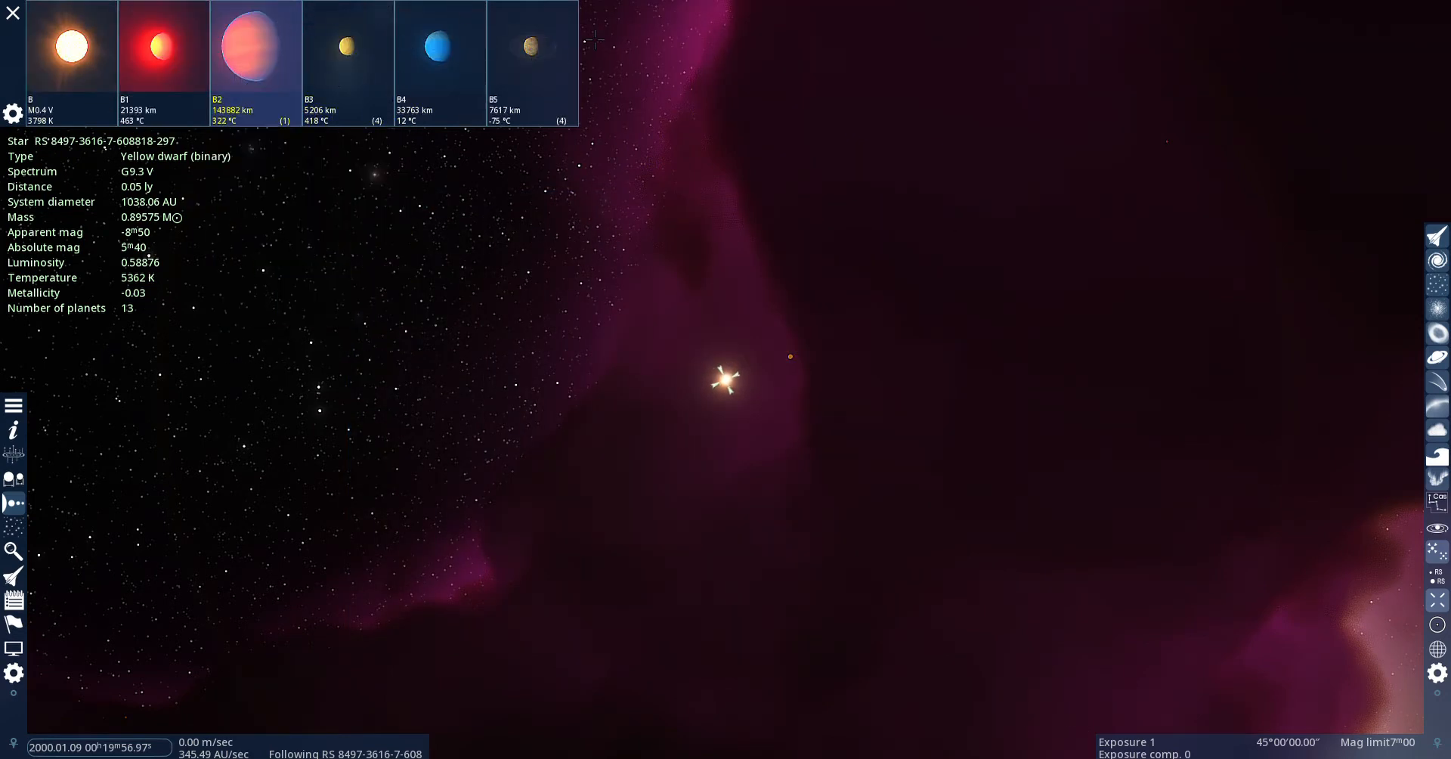
pyautogui.click(532, 47)
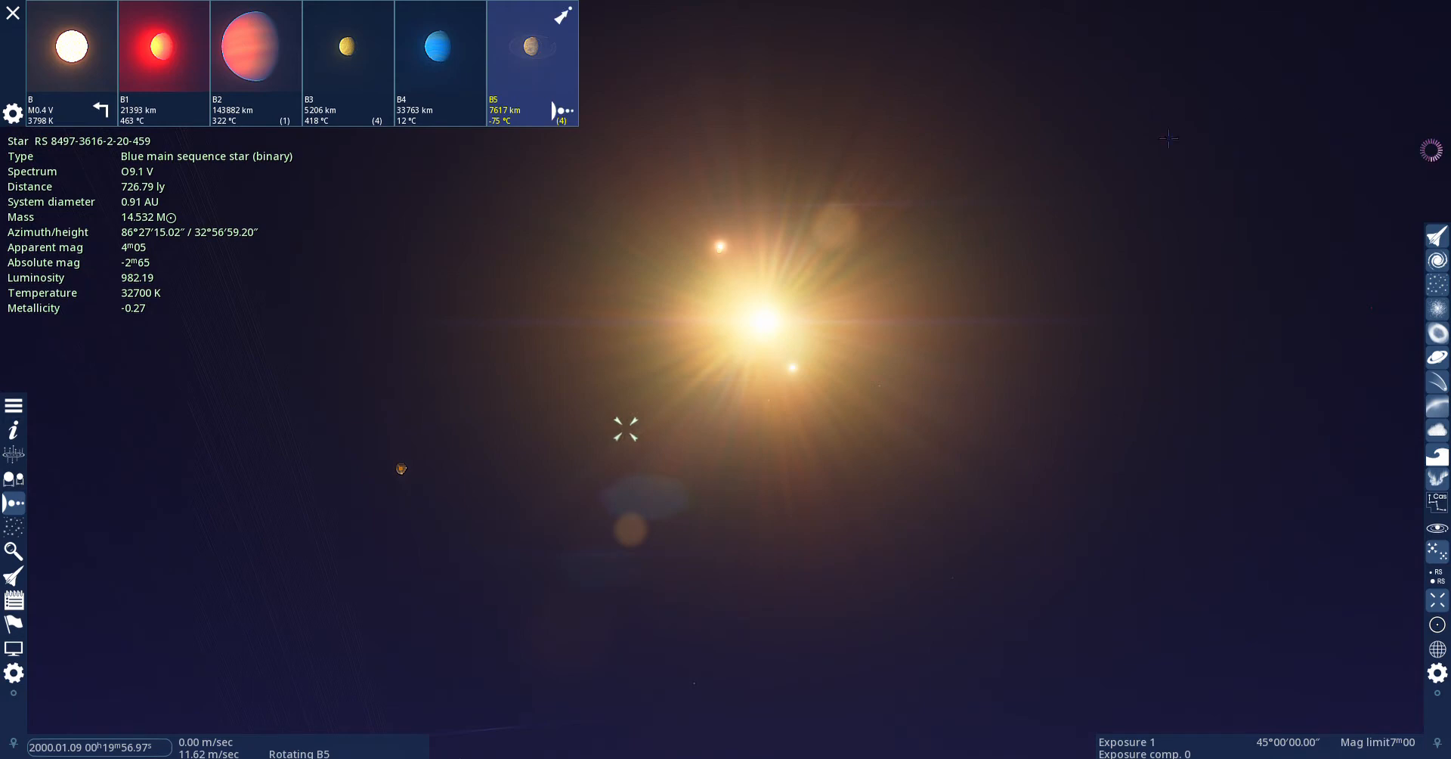
pyautogui.moveTo(1336, 121)
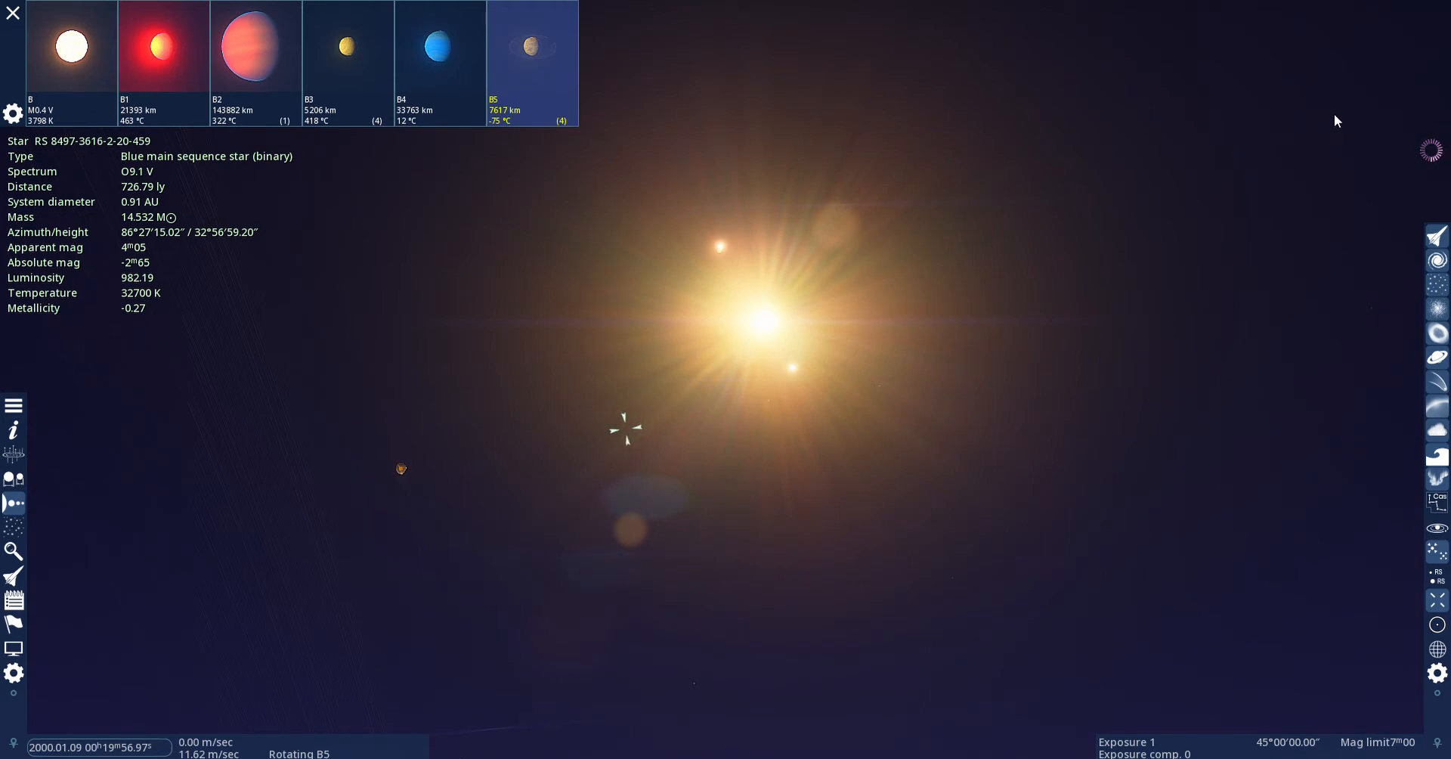